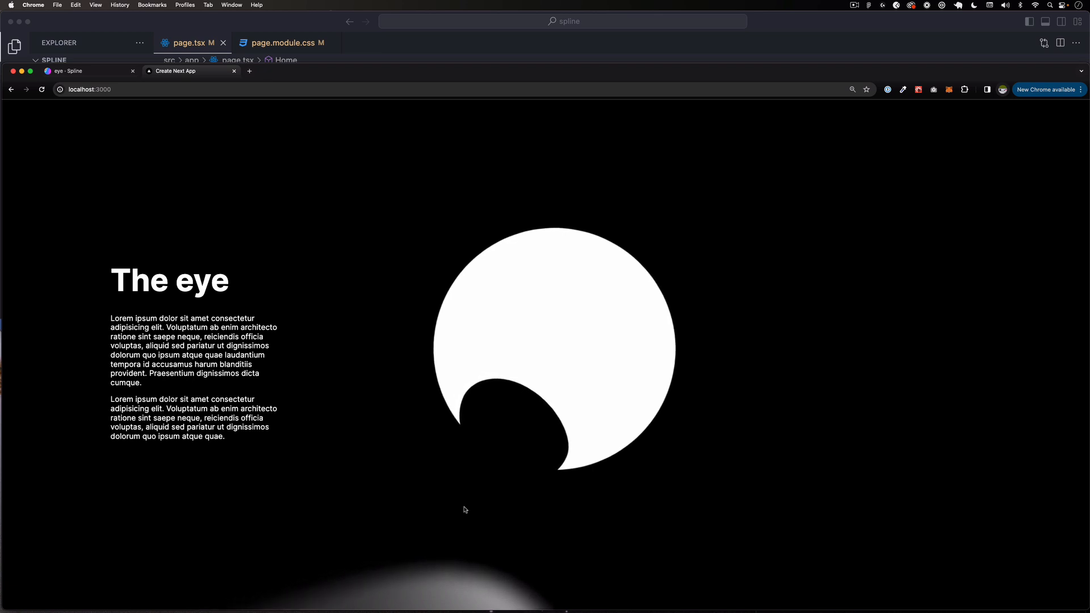
mouse_move(759, 329)
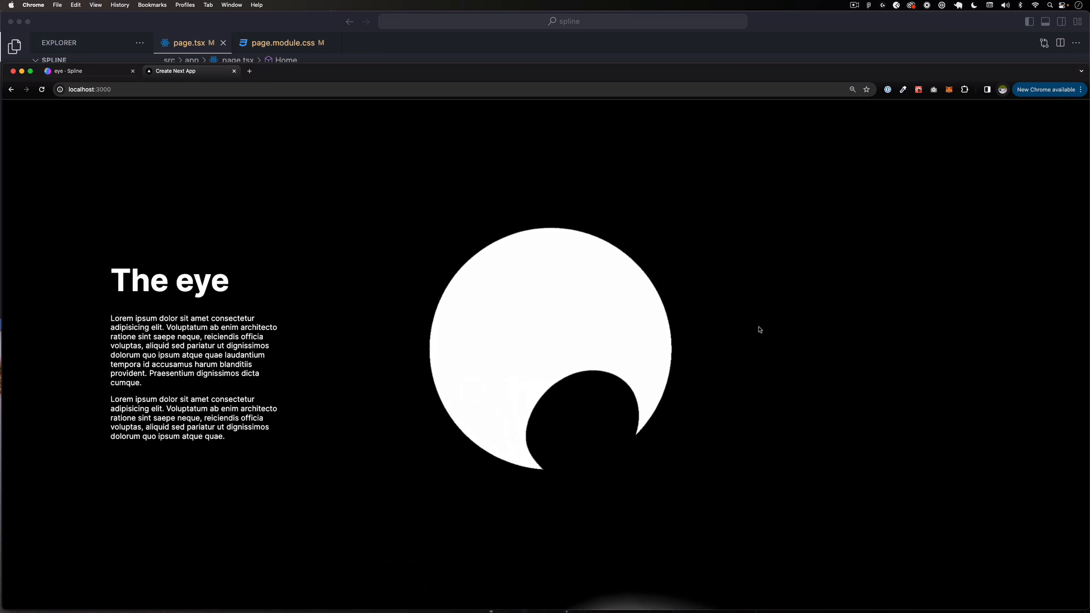
mouse_move(256, 517)
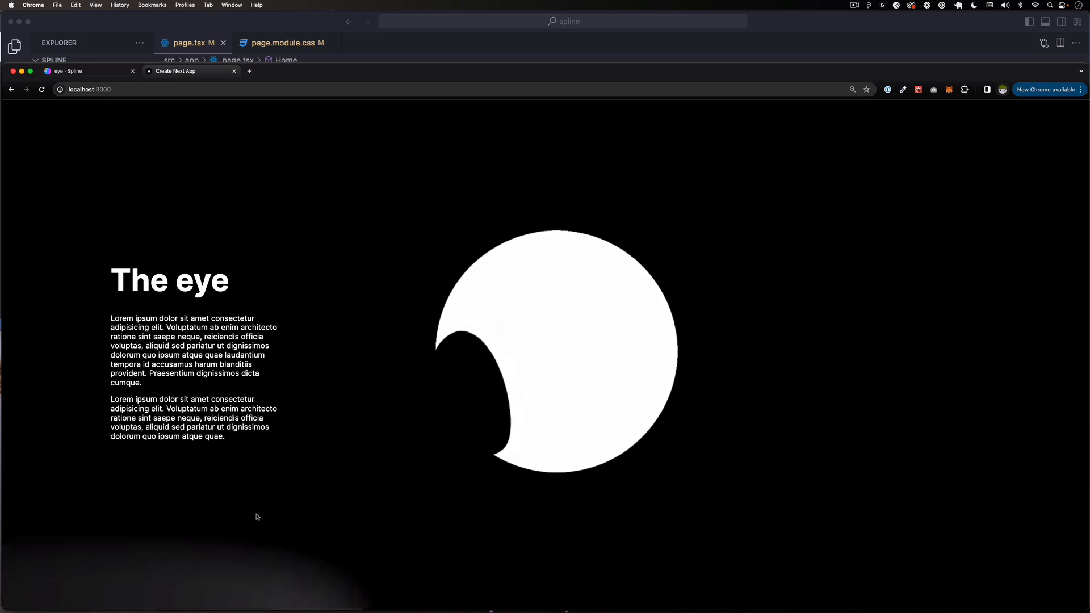
mouse_move(364, 367)
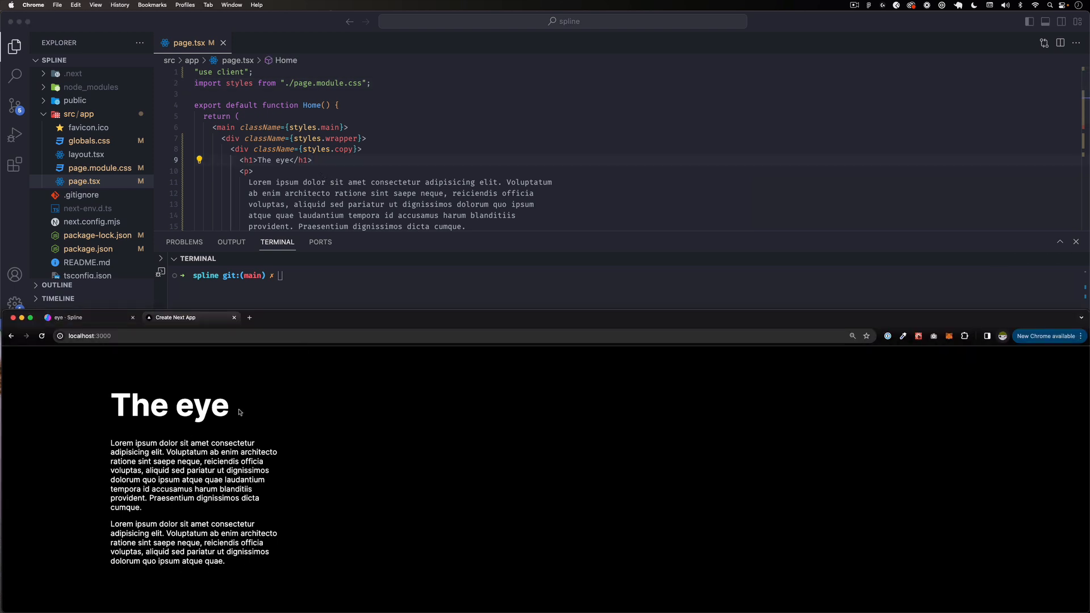
mouse_move(387, 422)
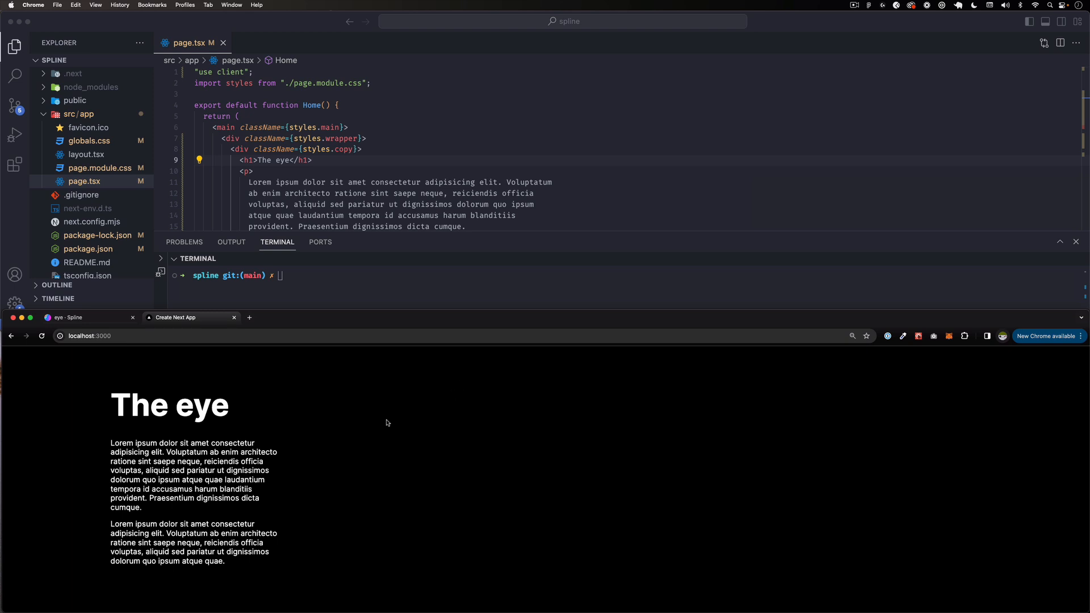
mouse_move(345, 412)
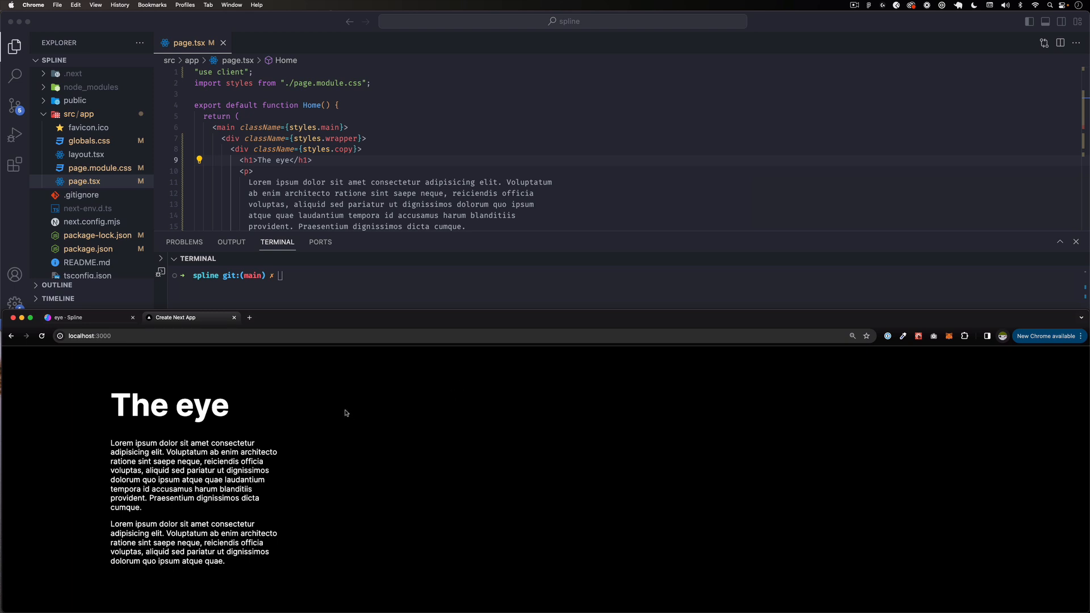
mouse_move(541, 468)
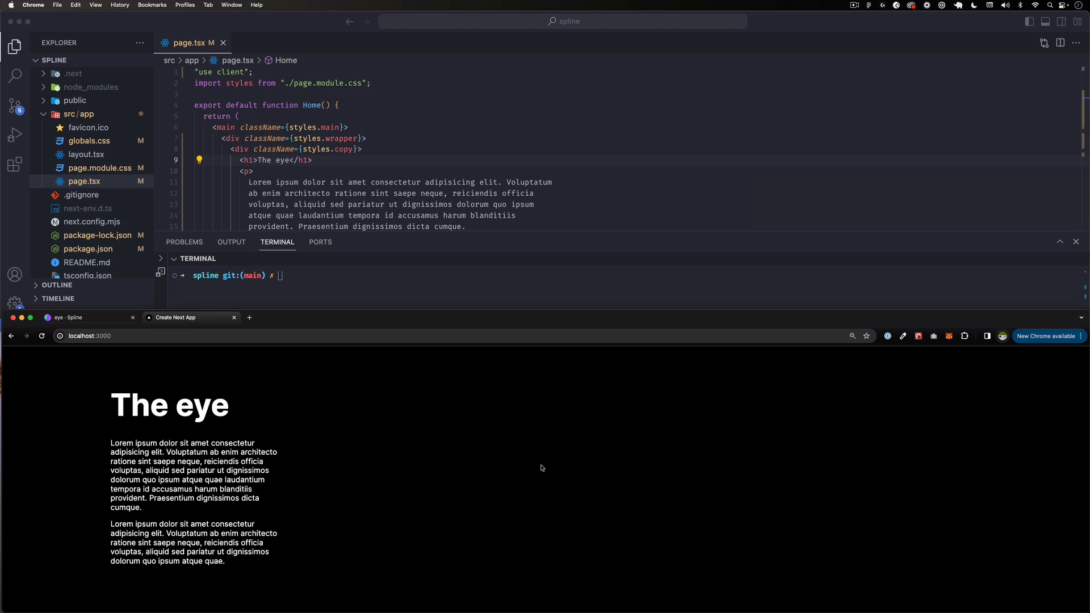
mouse_move(324, 449)
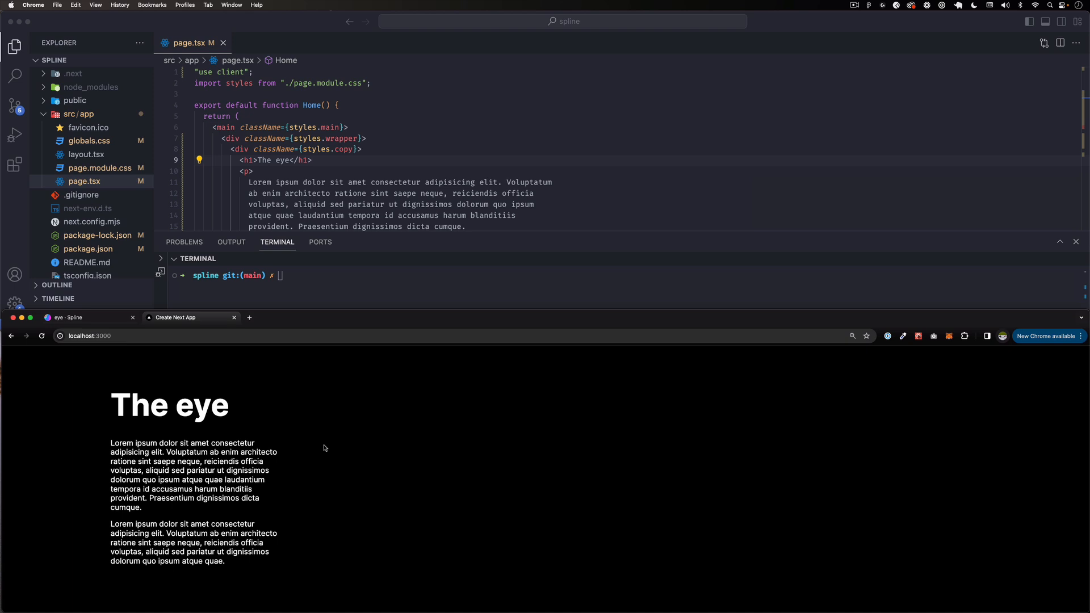
mouse_move(125, 374)
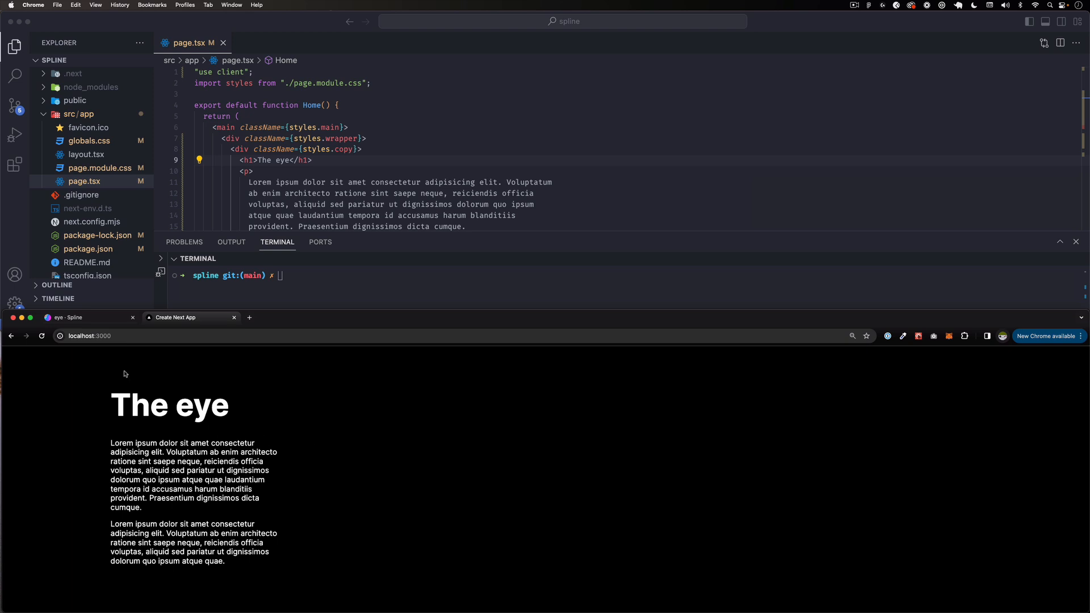
Step: In the Spline eye scene, select the eye group, its Sphere and the spot light
left_click(69, 317)
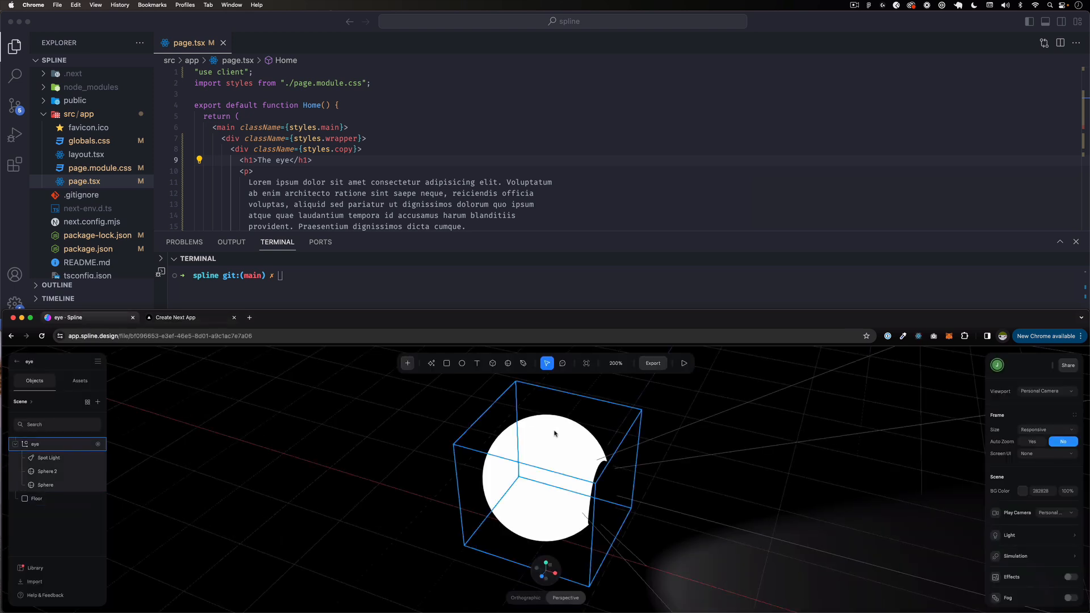
left_click(38, 499)
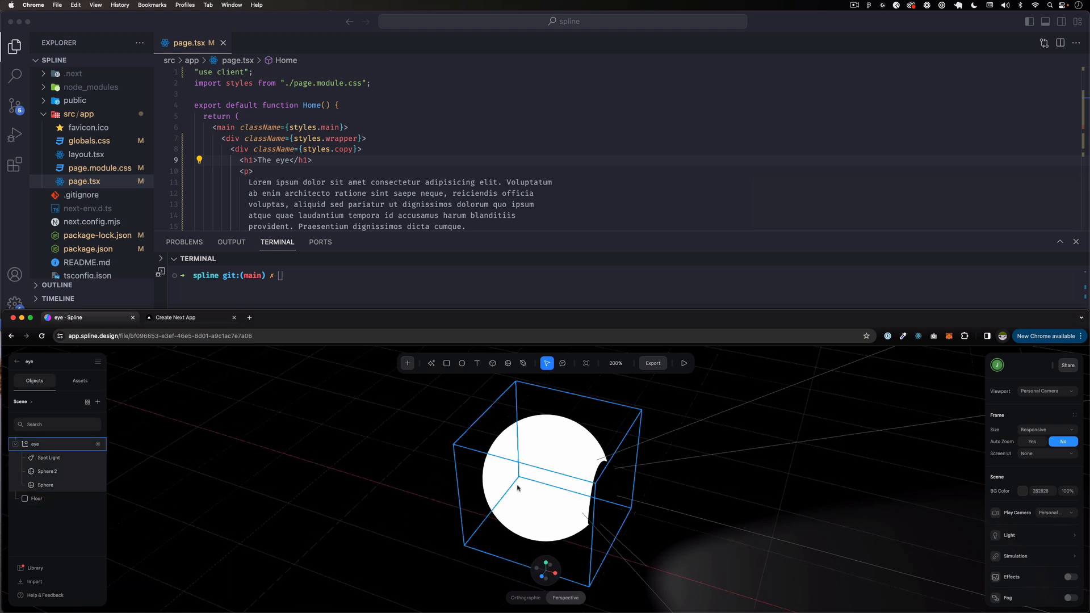
left_click(46, 484)
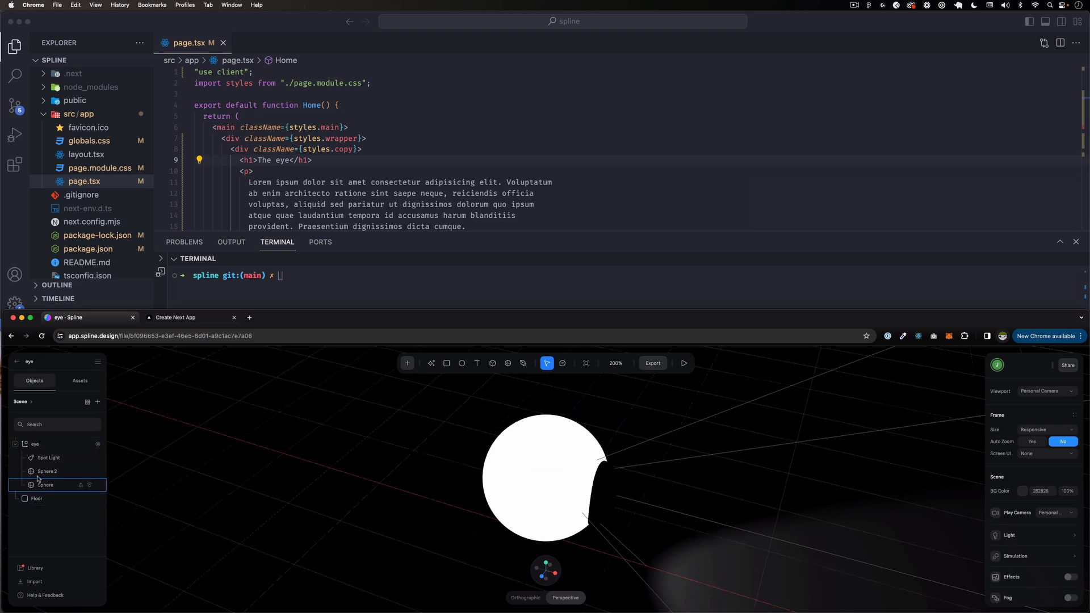
left_click(44, 484)
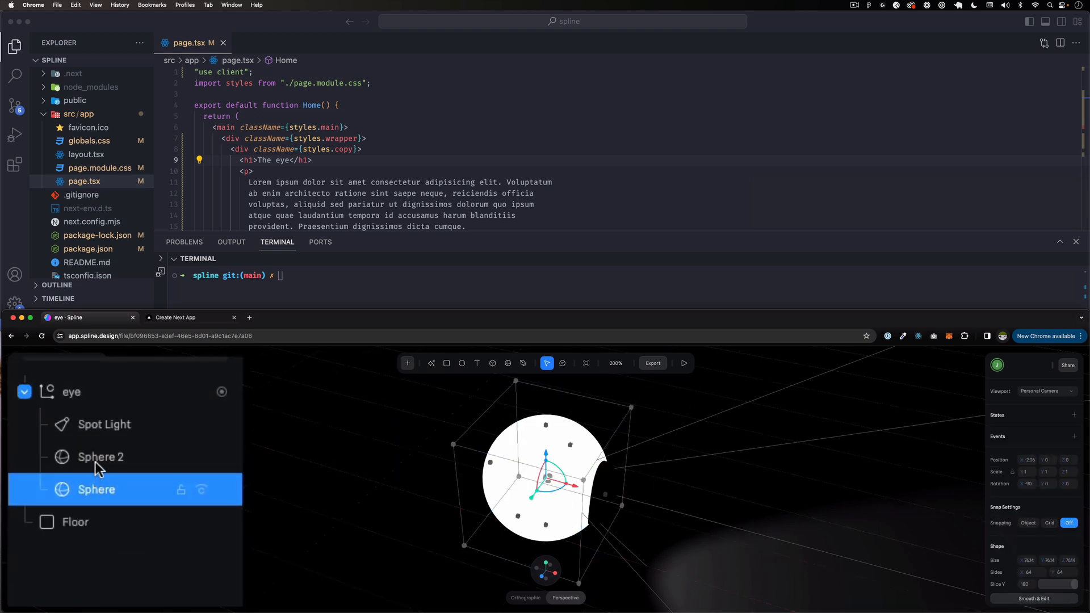
left_click(74, 521)
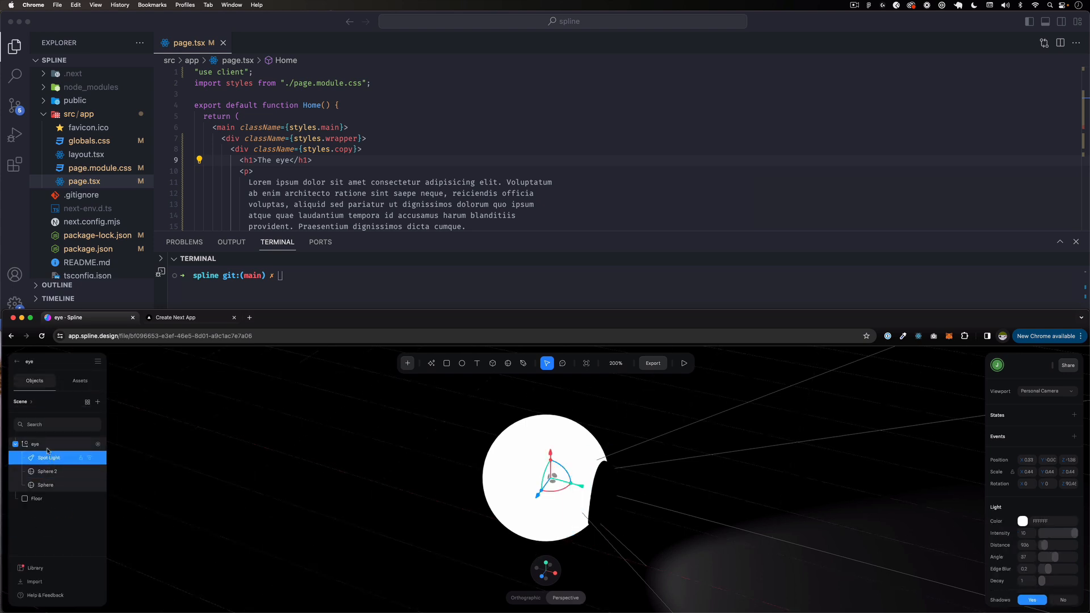
Step: Review the eye group's Look At event, confirming Target is set to Cursor
left_click(35, 443)
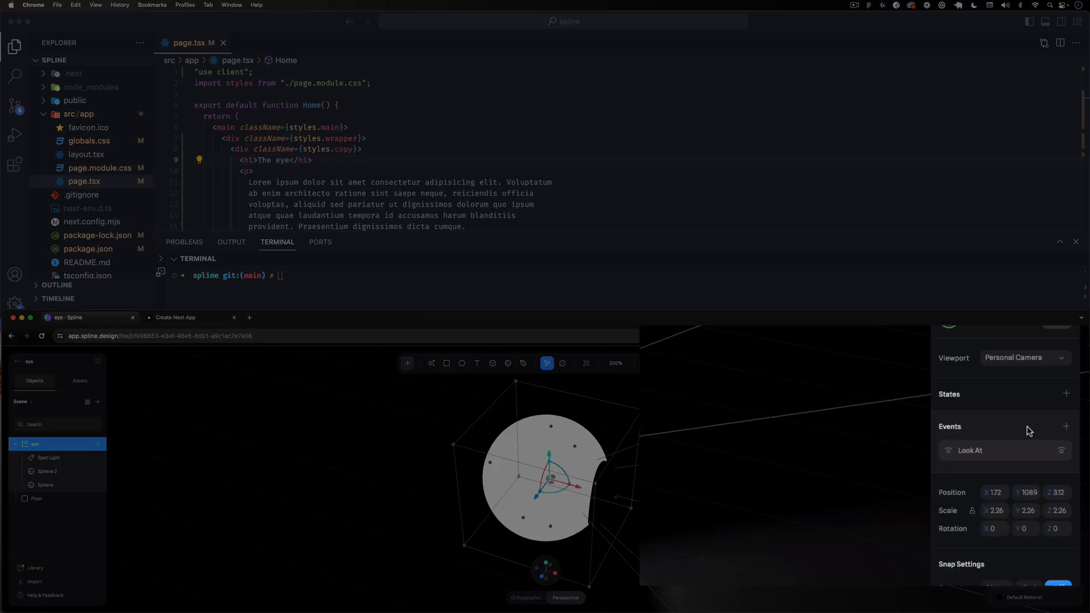
left_click(969, 449)
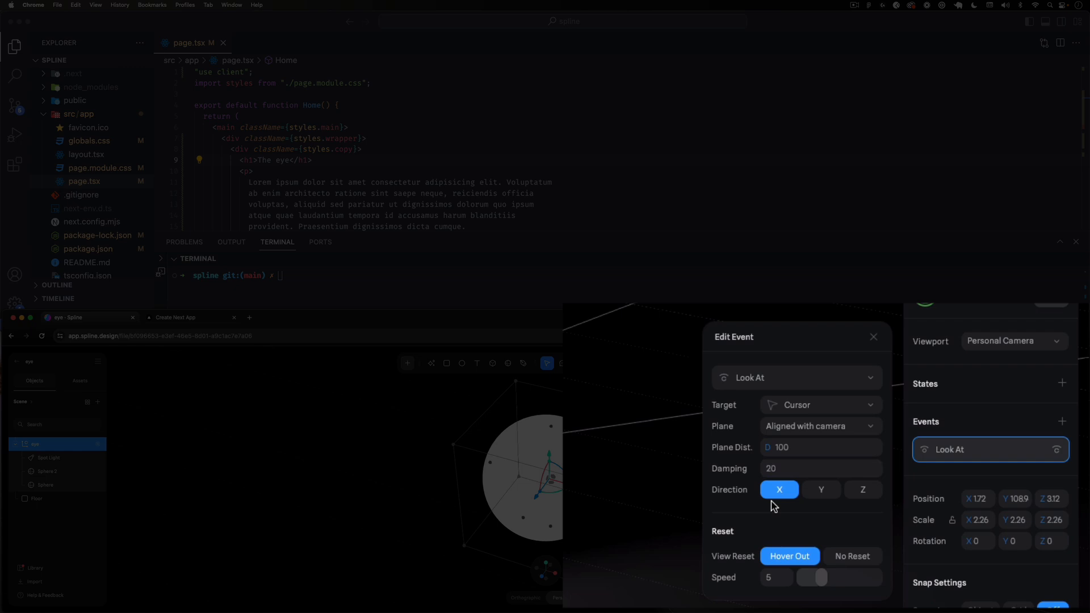
mouse_move(739, 461)
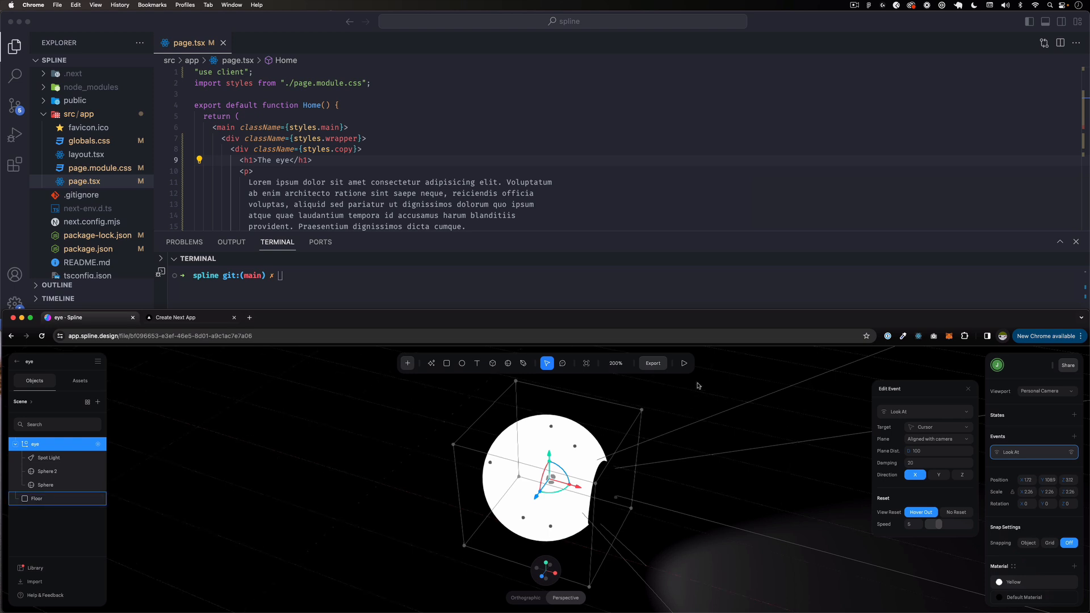
left_click(684, 362)
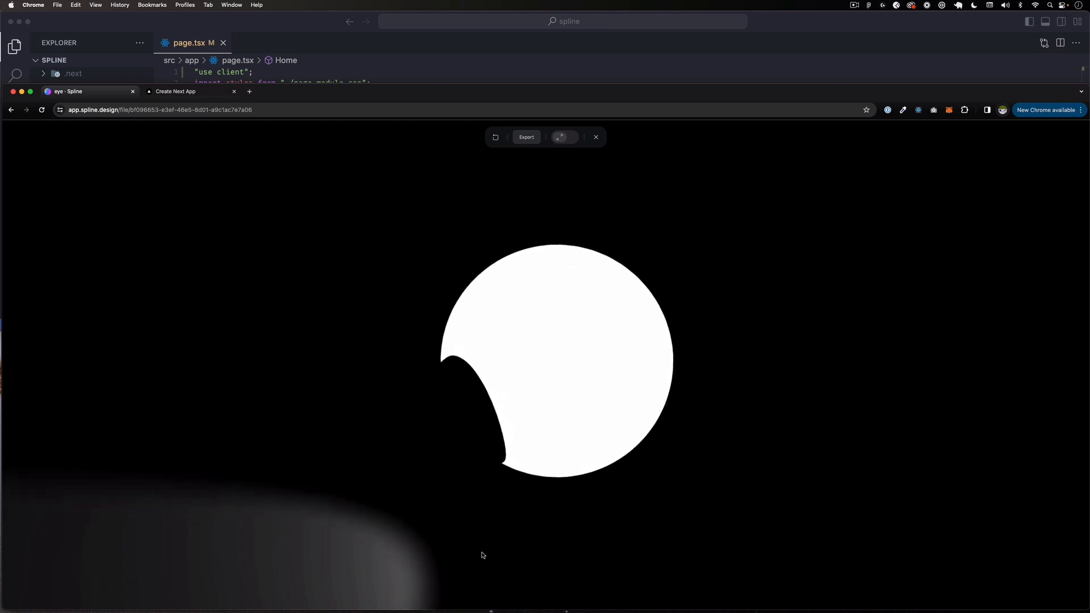
mouse_move(244, 400)
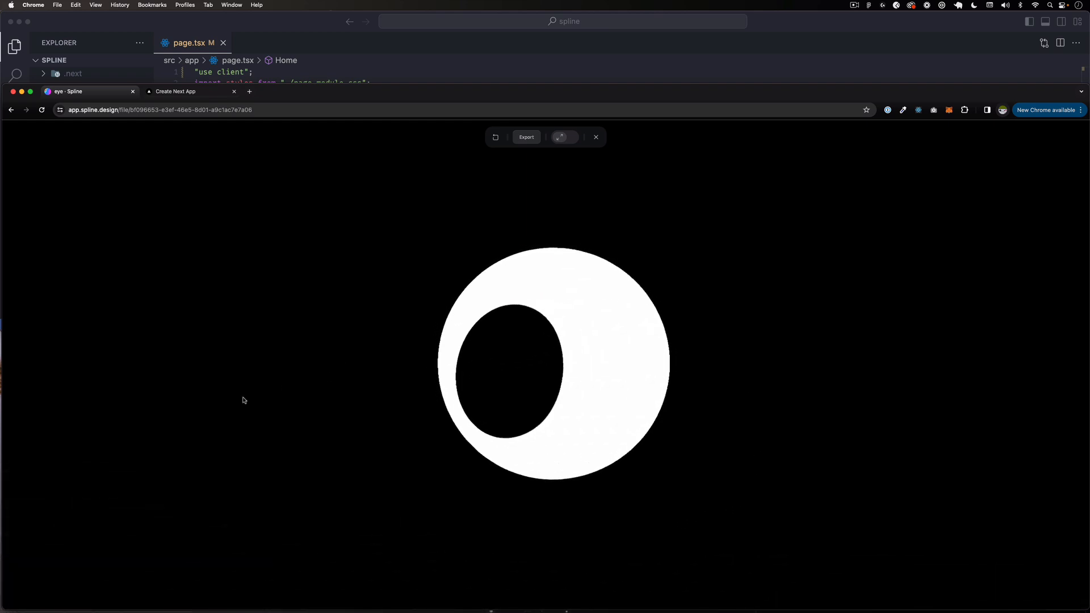
mouse_move(778, 542)
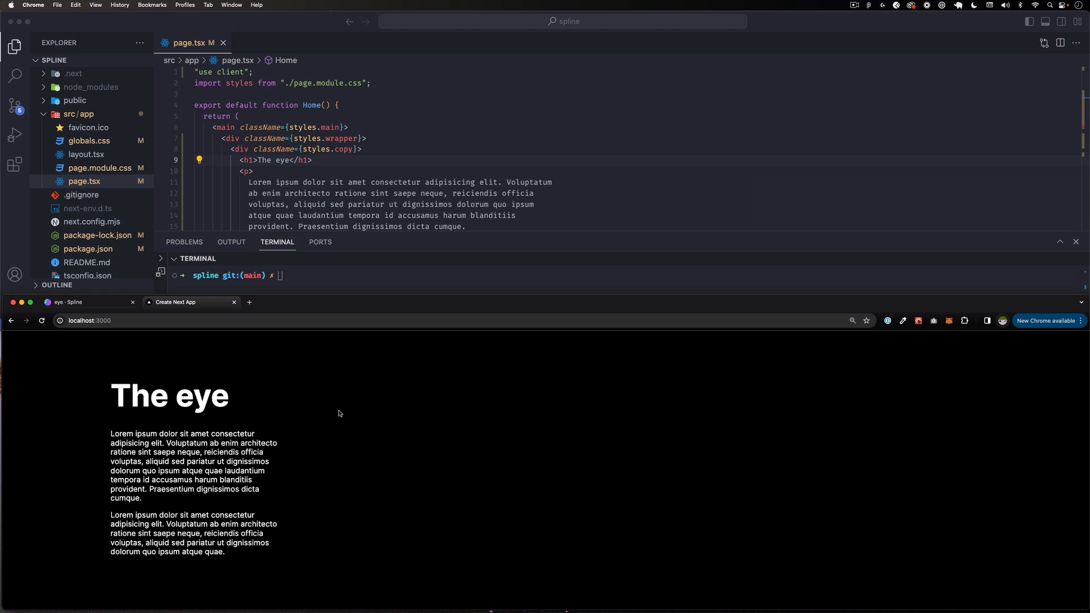
mouse_move(292, 256)
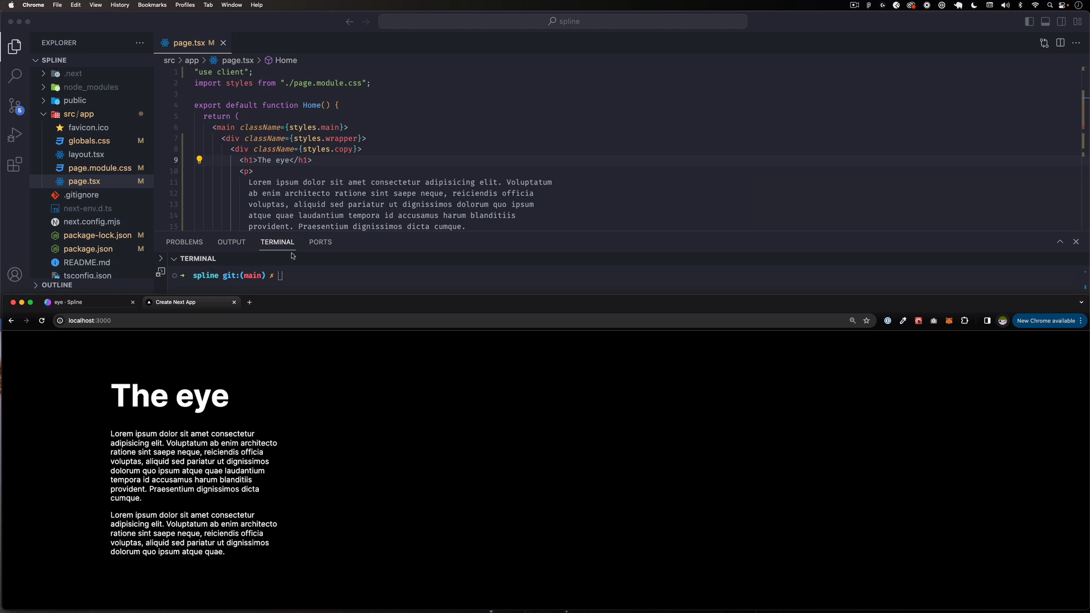
left_click(278, 275)
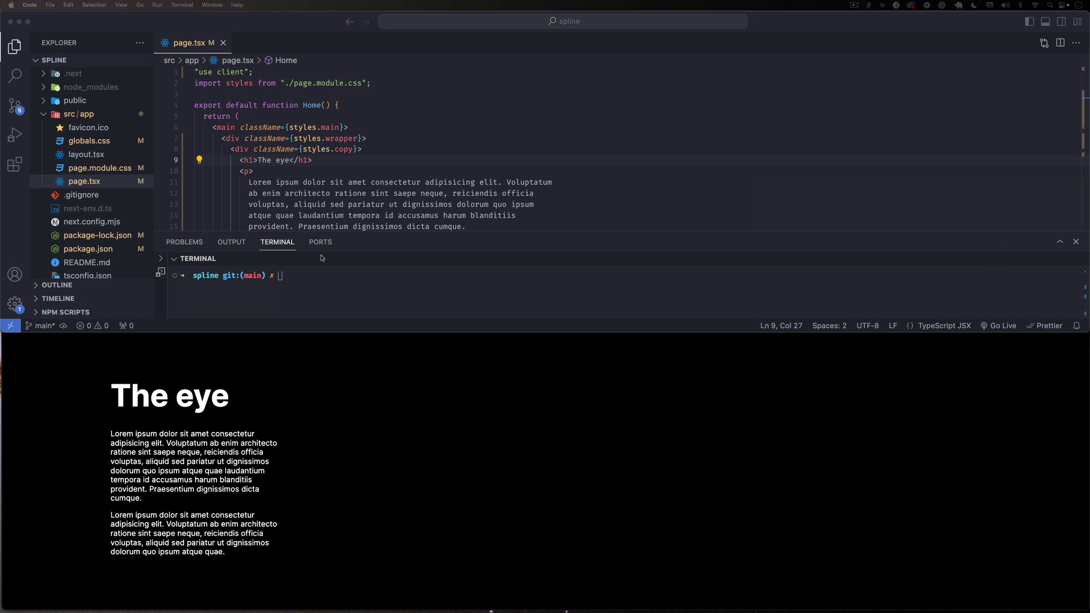
type("npm")
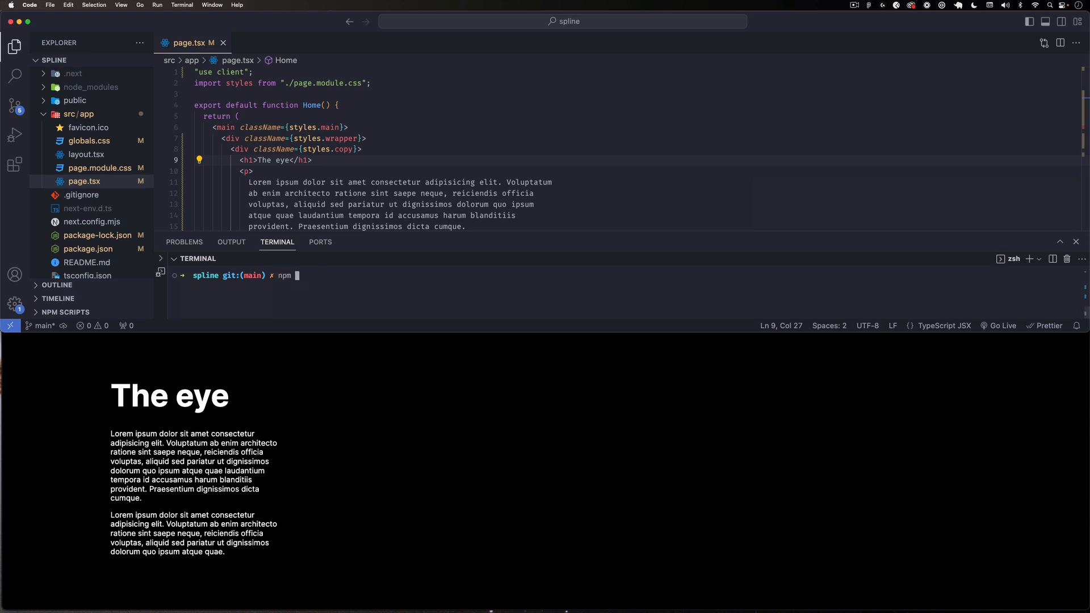
type("install")
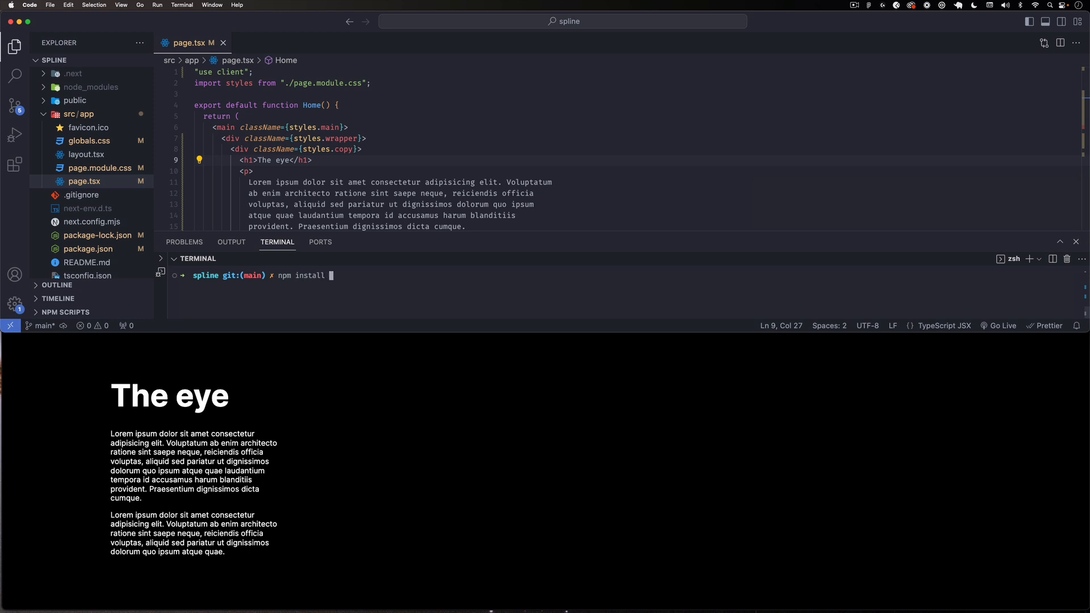
type("@splinetool/react-spline")
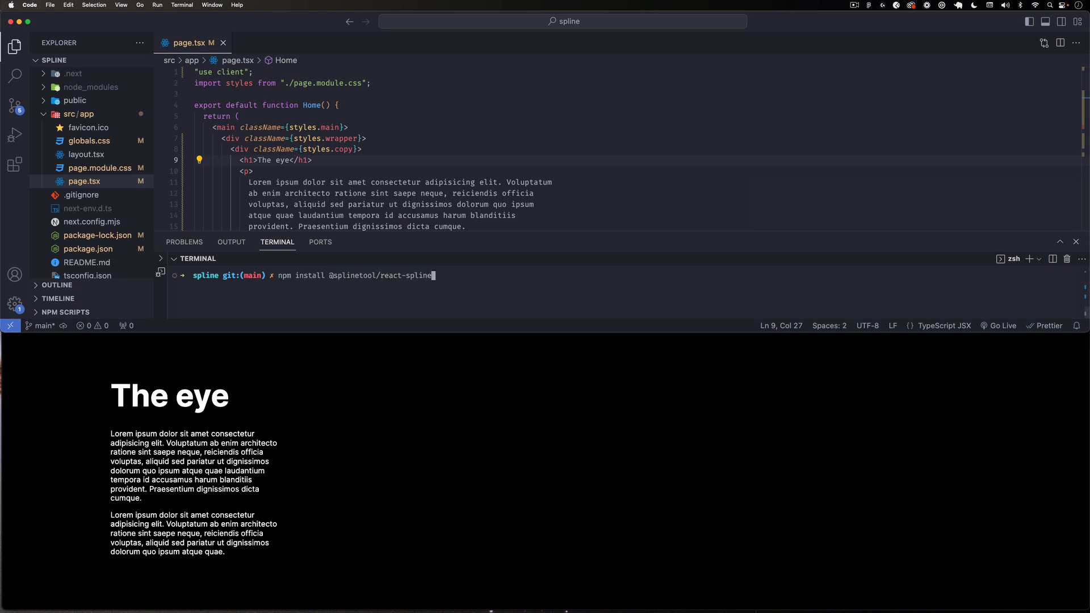
key("Return")
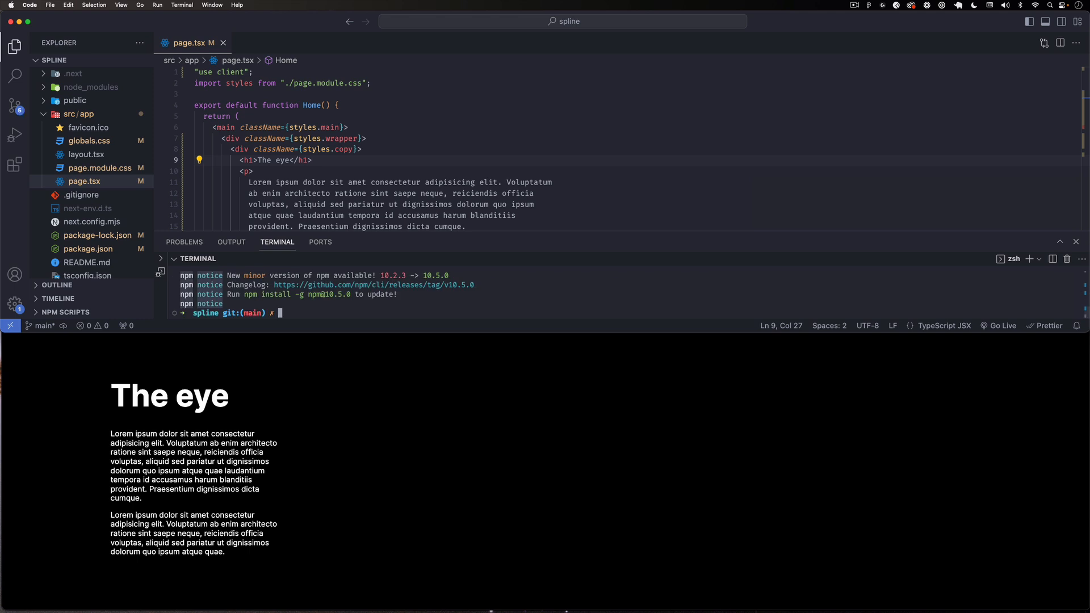
mouse_move(349, 314)
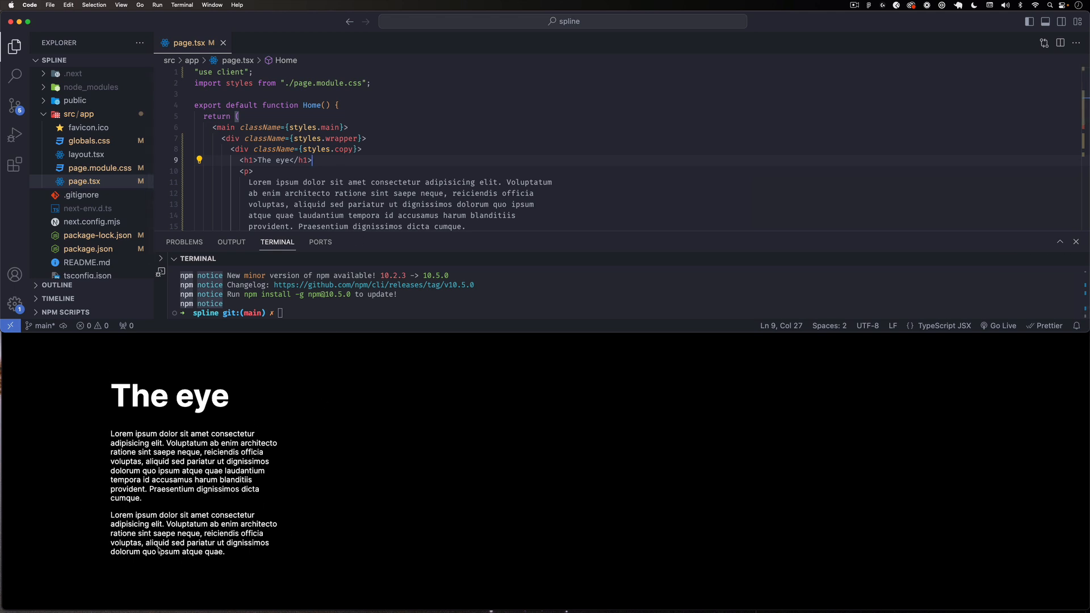
left_click(390, 139)
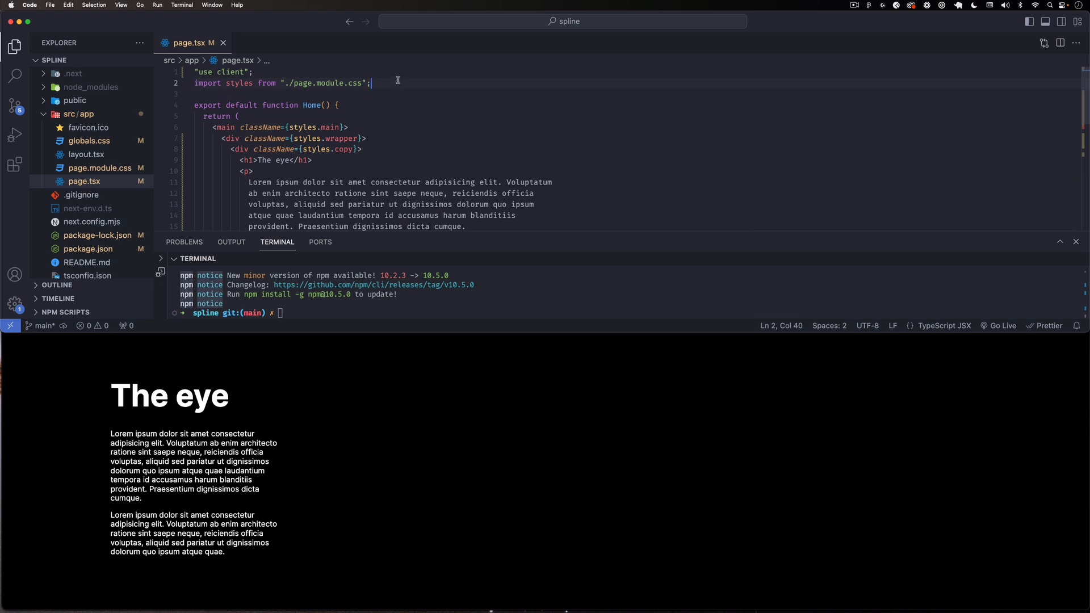
type("import S")
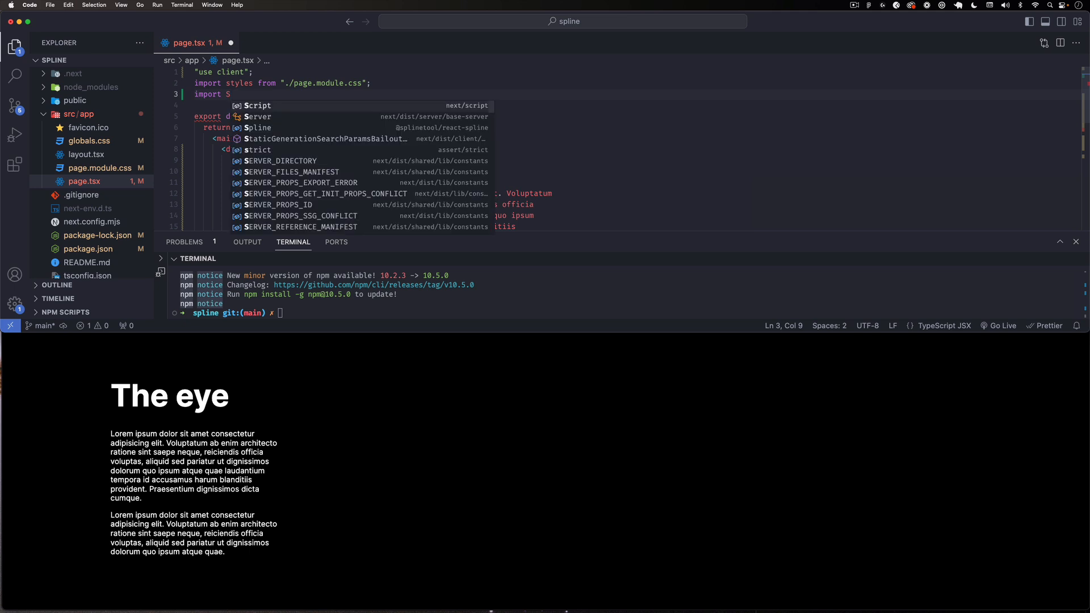
type("pline from \"@splinetool/react-spline")
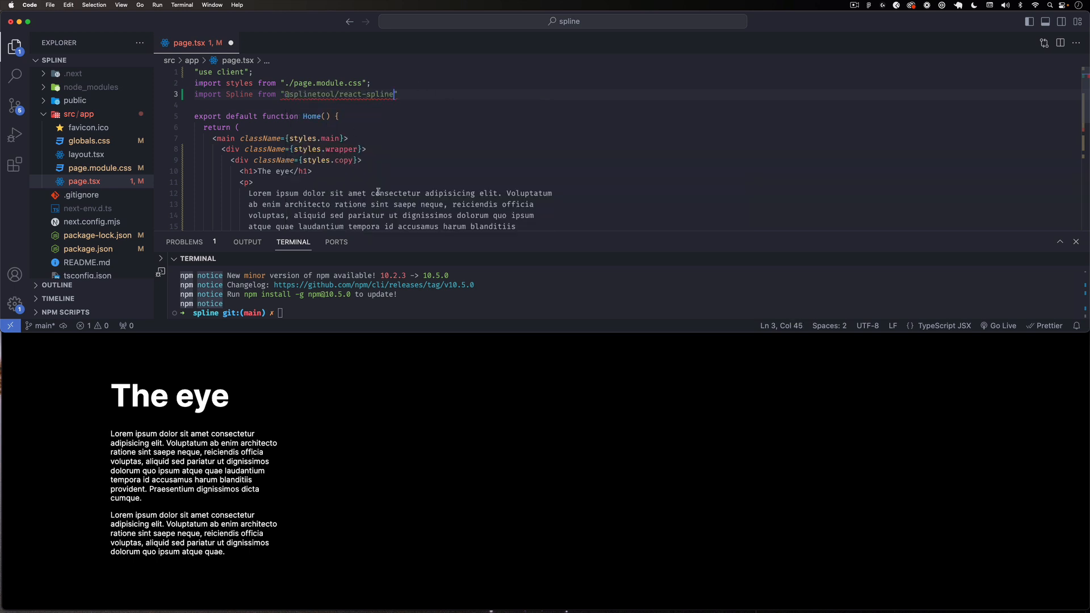
type(";")
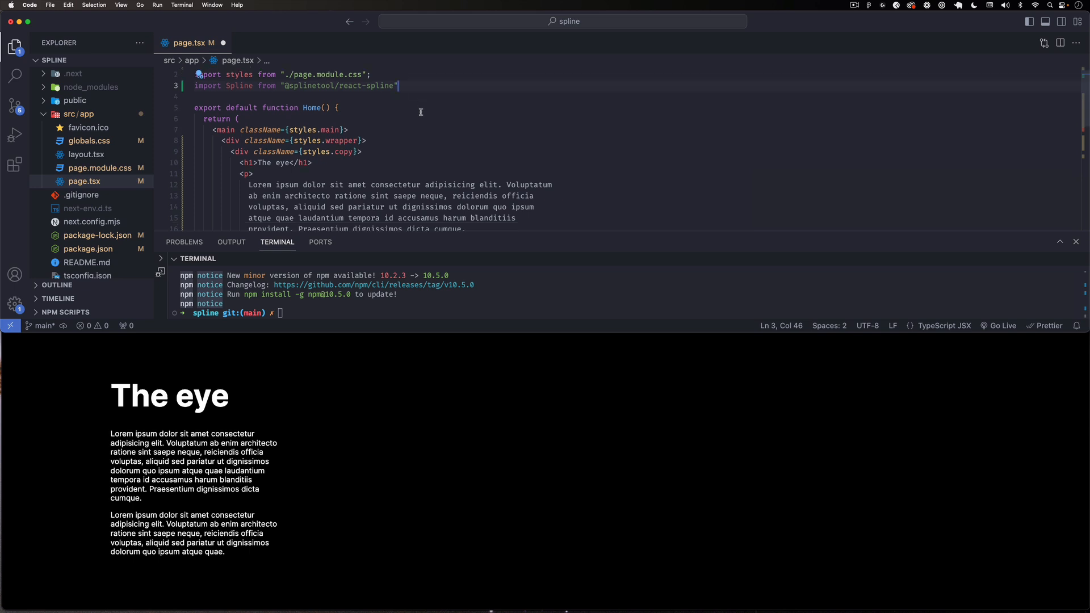
Step: Add a <Spline scene=""/> element after the wrapper div inside main
scroll("down", 3)
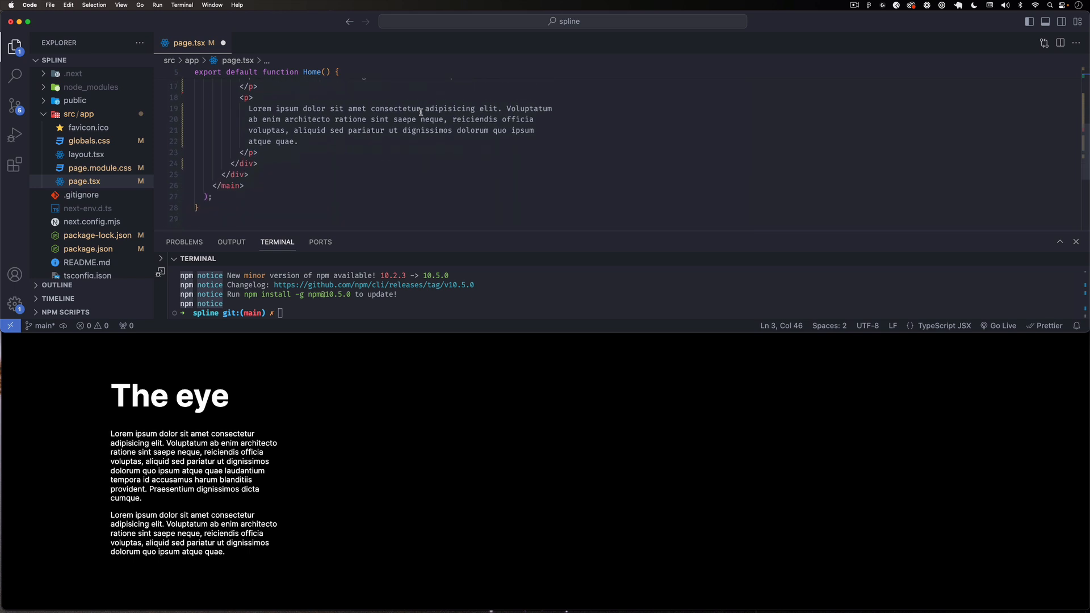
scroll("up", 3)
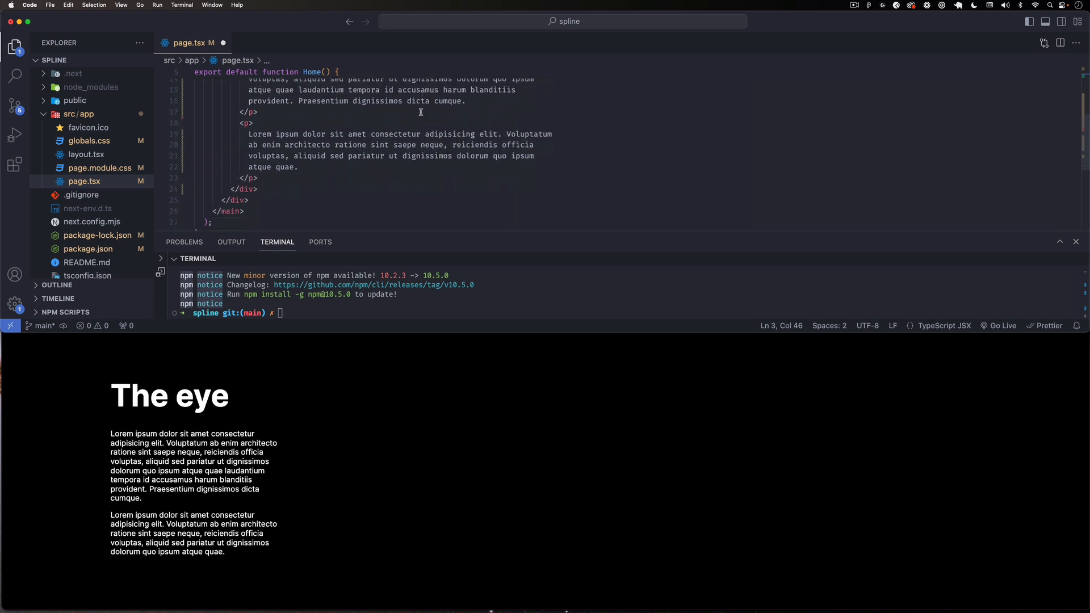
scroll("up", 3)
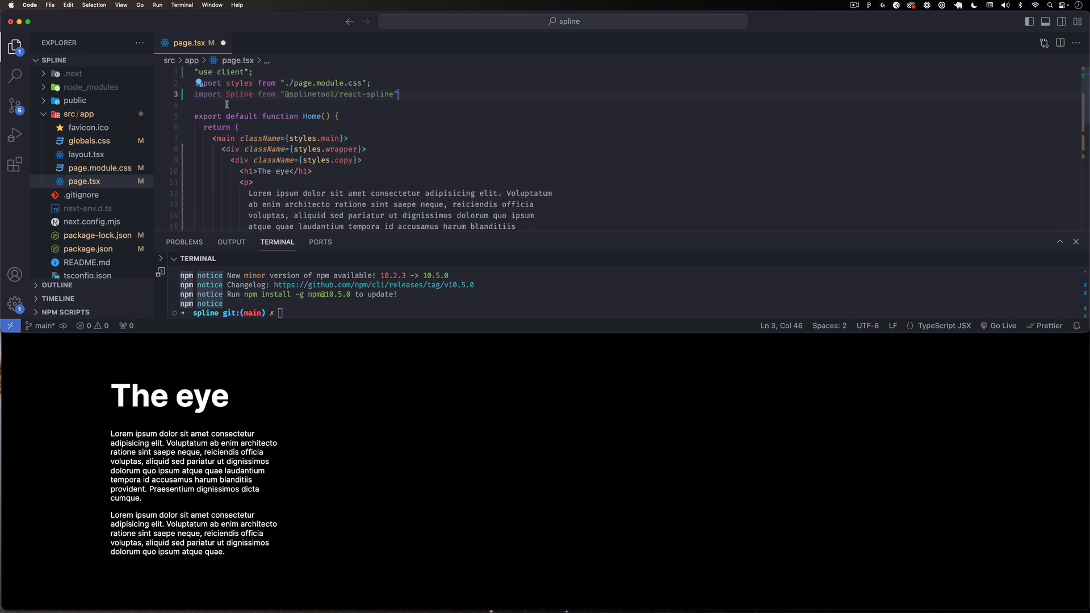
scroll("down", 3)
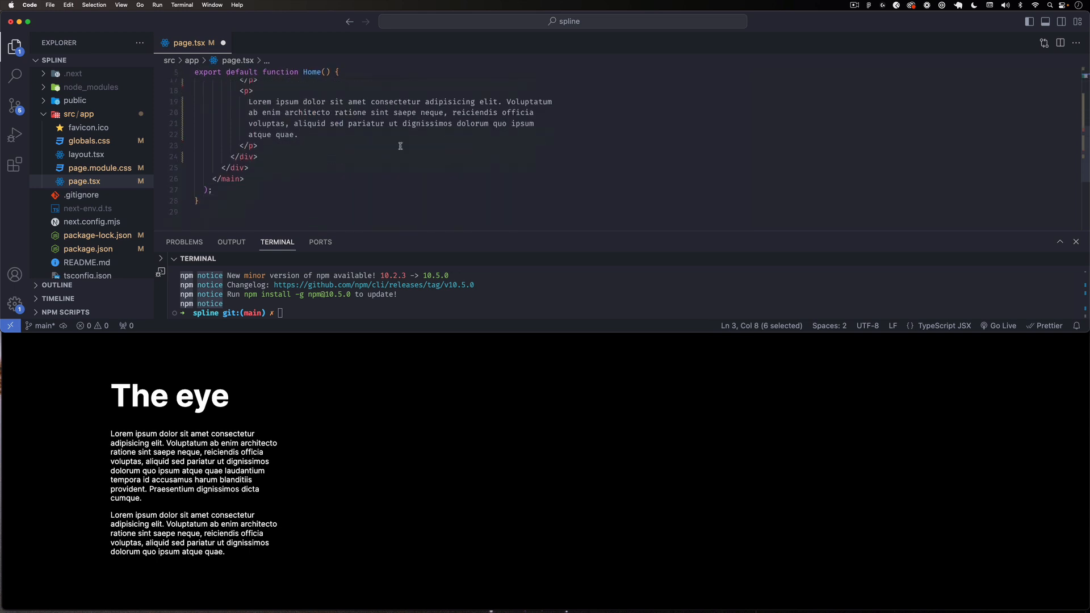
left_click(278, 172)
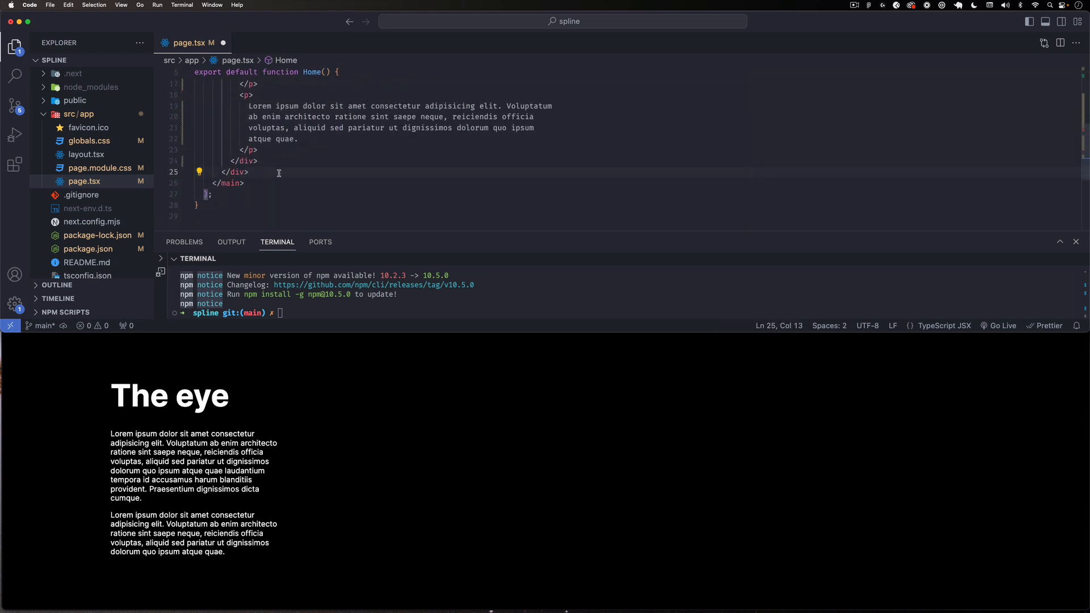
key("enter")
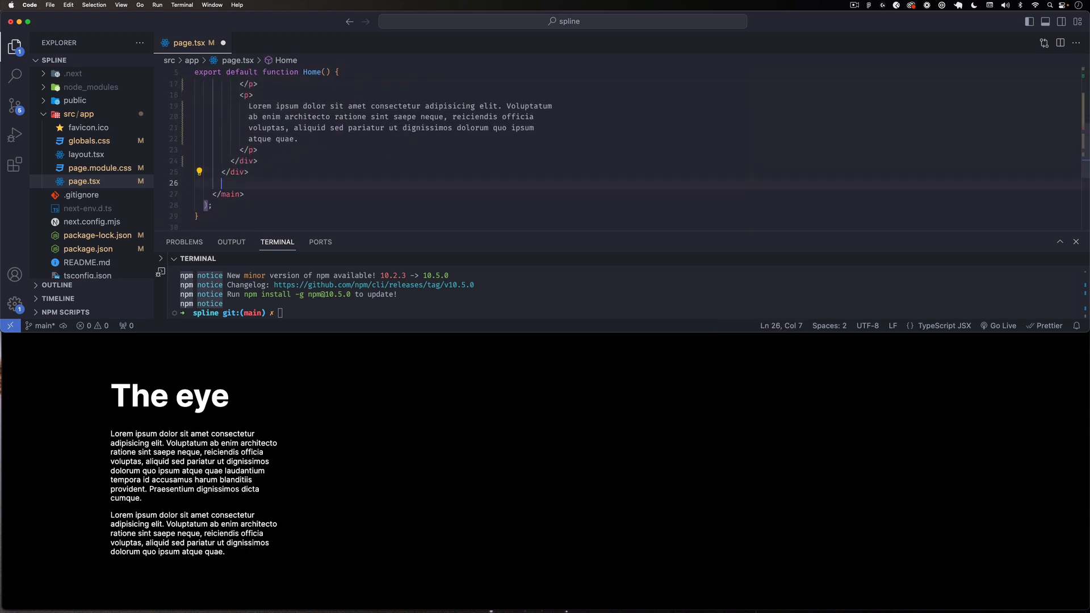
type("<Spline scene=\"\"/>")
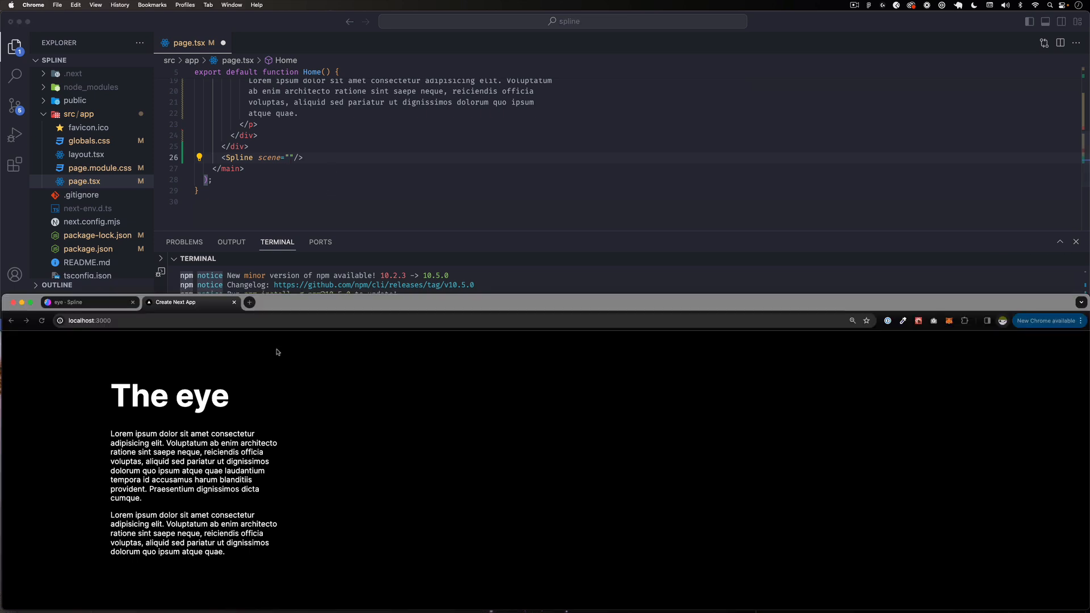
Step: Copy the eye scene's React code-export URL and paste it into scene=""
left_click(73, 302)
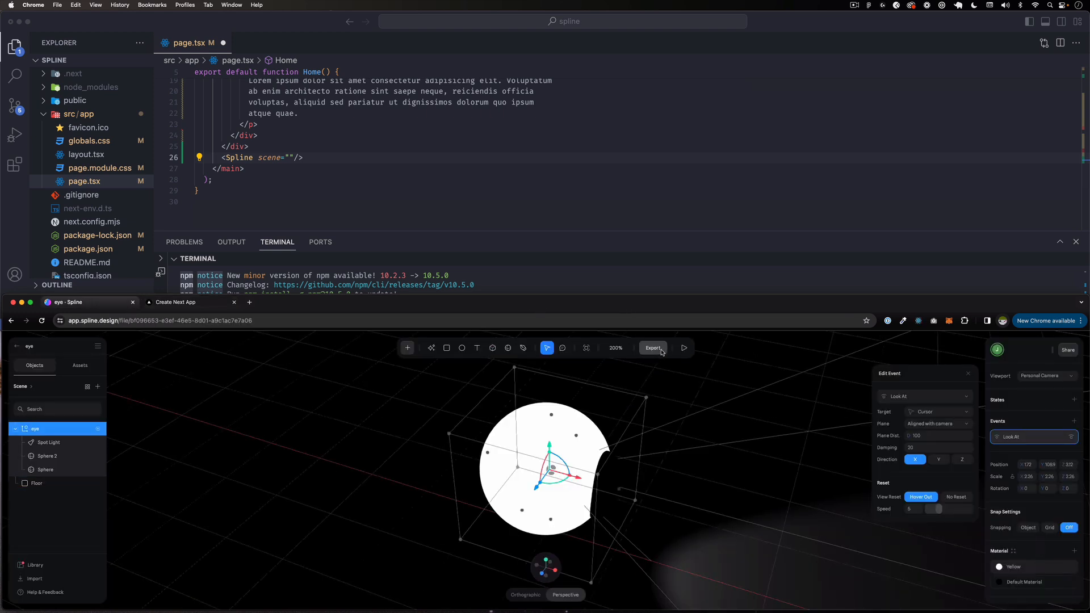
left_click(652, 347)
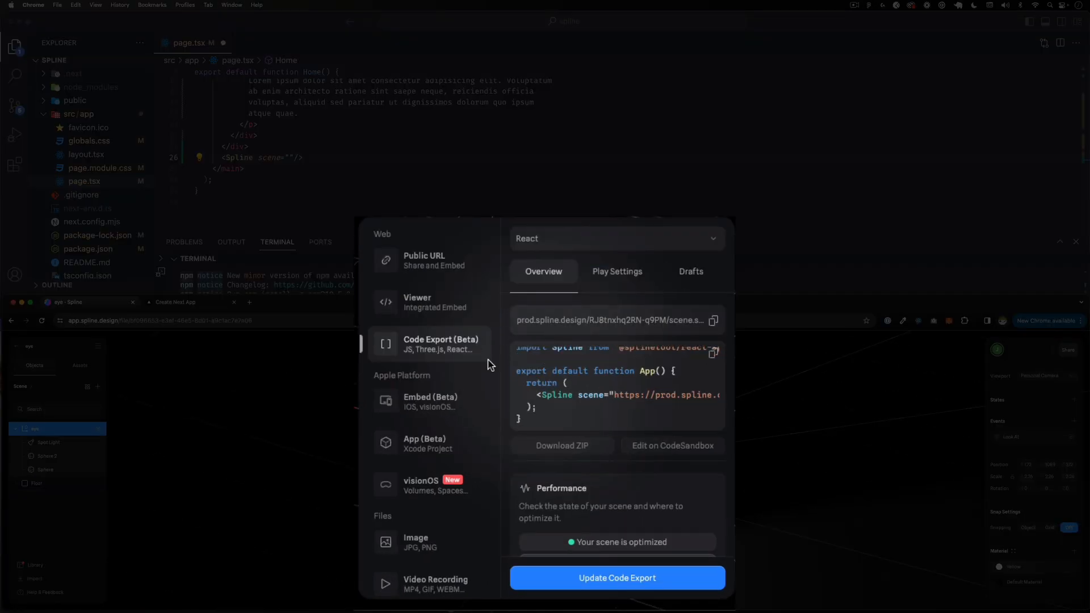
mouse_move(428, 268)
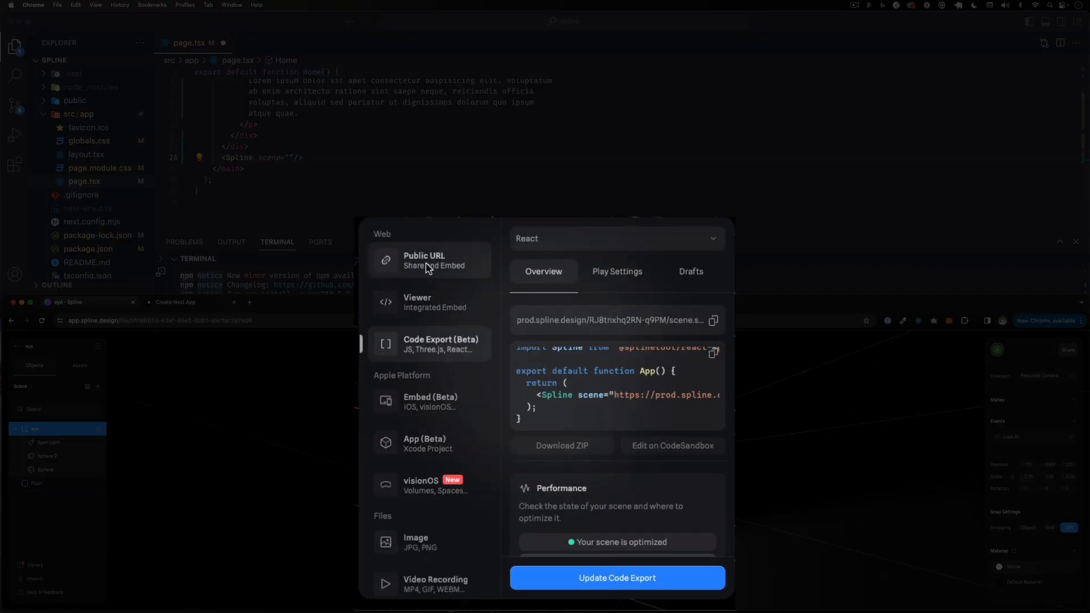
mouse_move(443, 307)
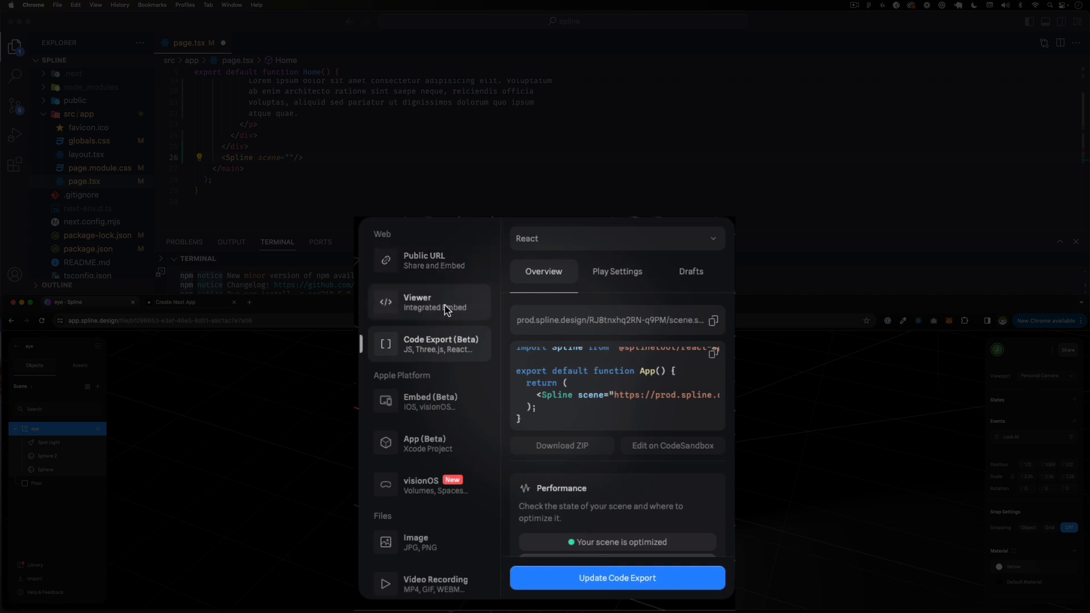
mouse_move(442, 346)
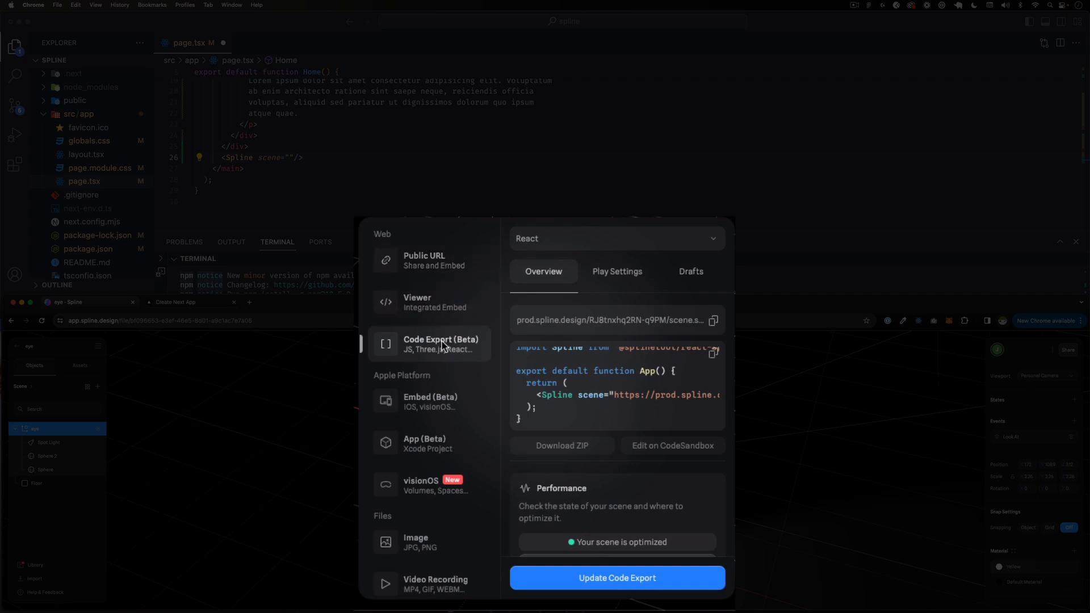
left_click(615, 238)
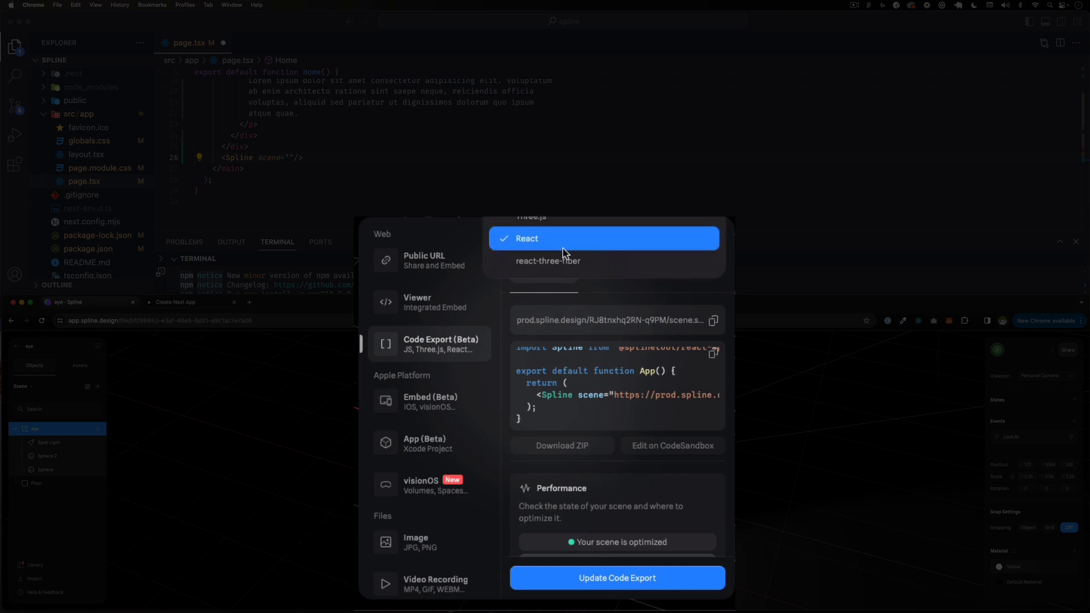
mouse_move(507, 304)
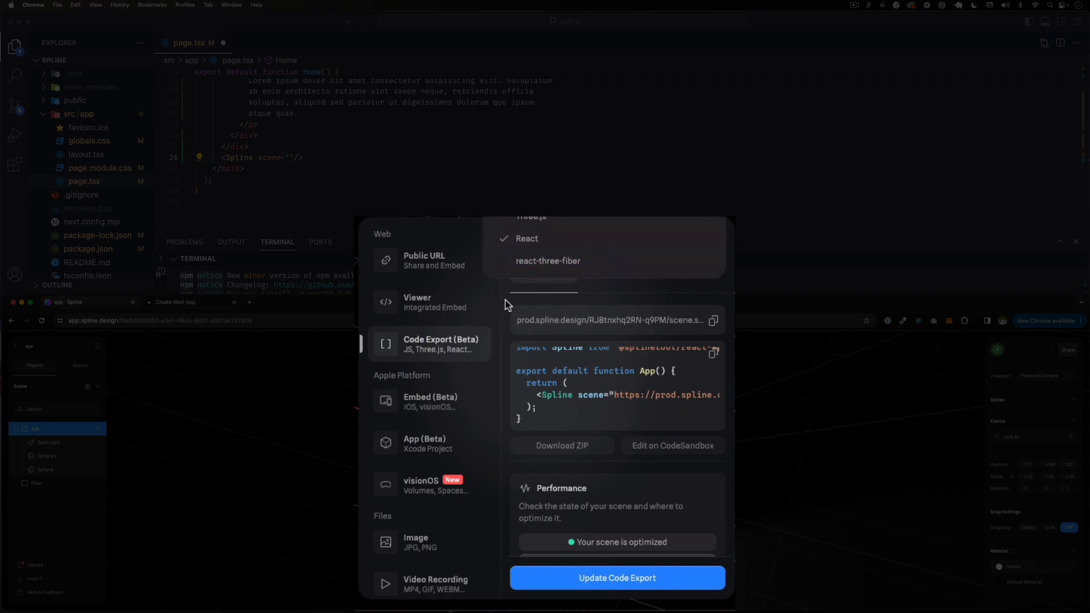
mouse_move(514, 310)
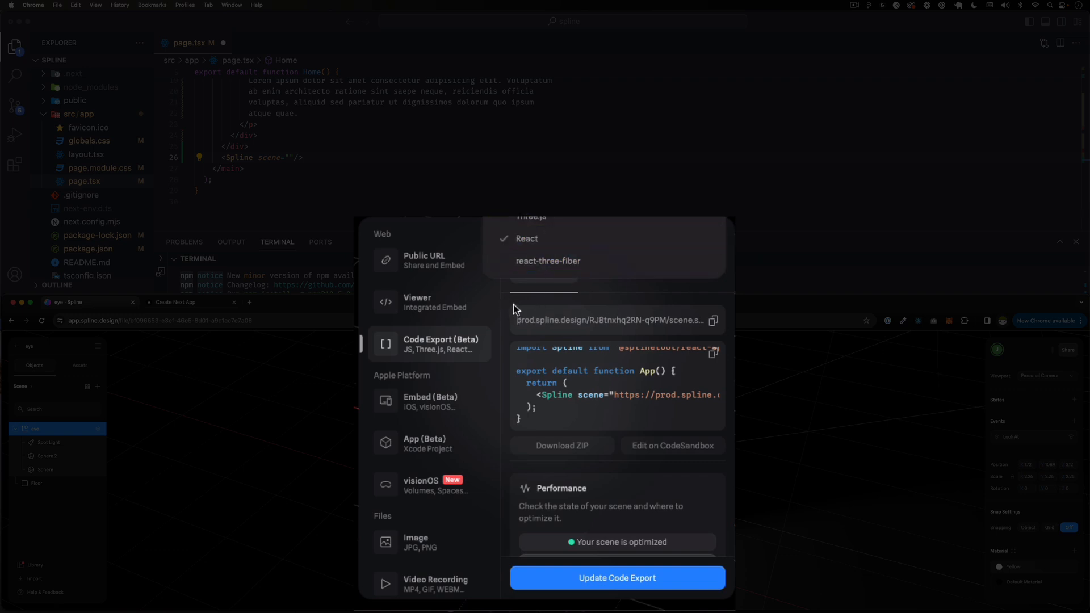
left_click(526, 239)
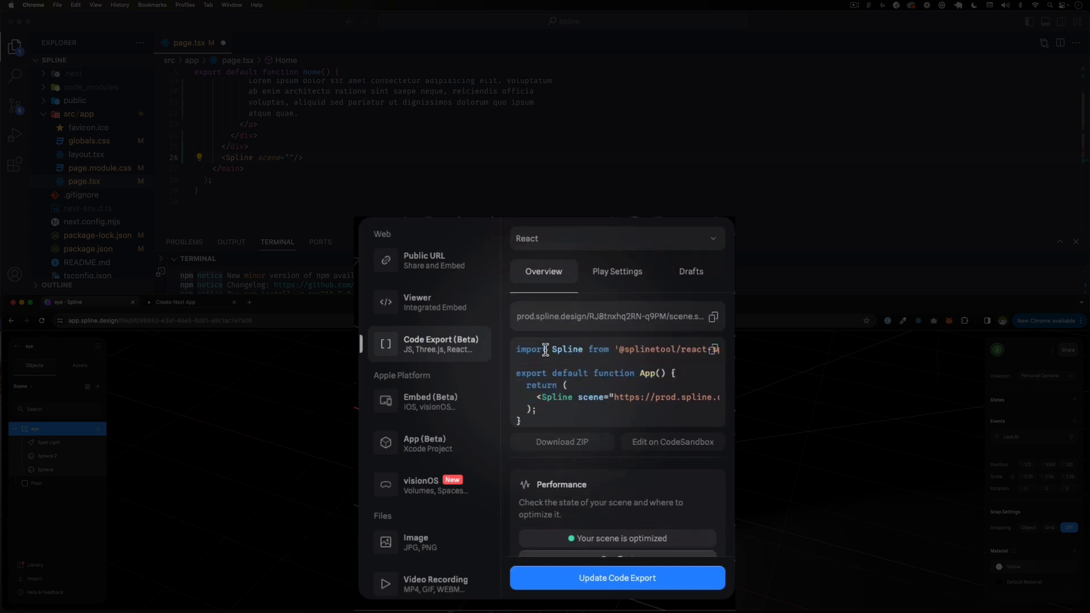
mouse_move(625, 350)
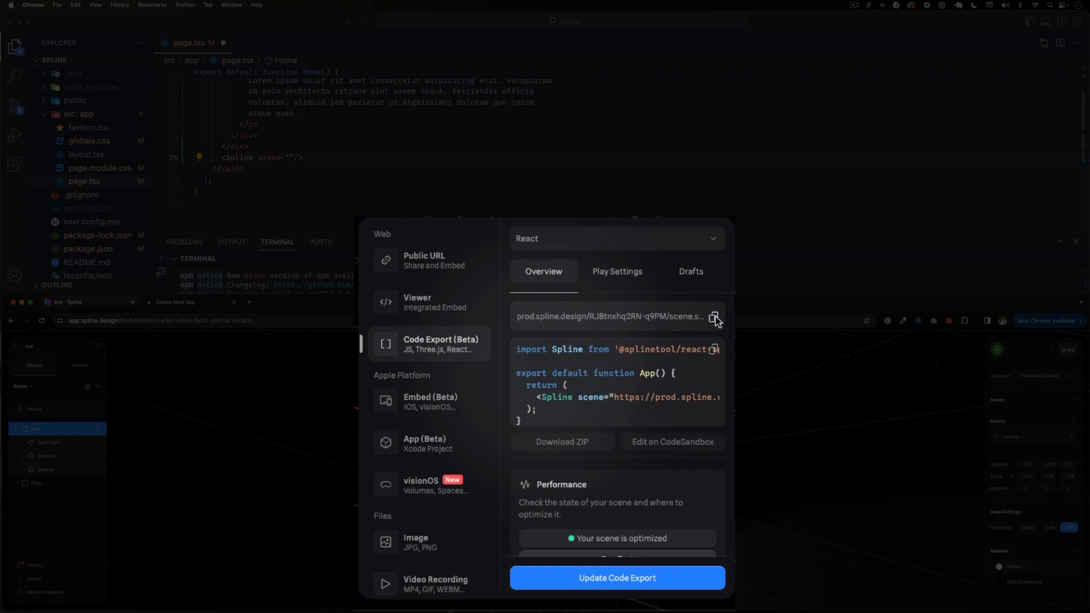
left_click(715, 317)
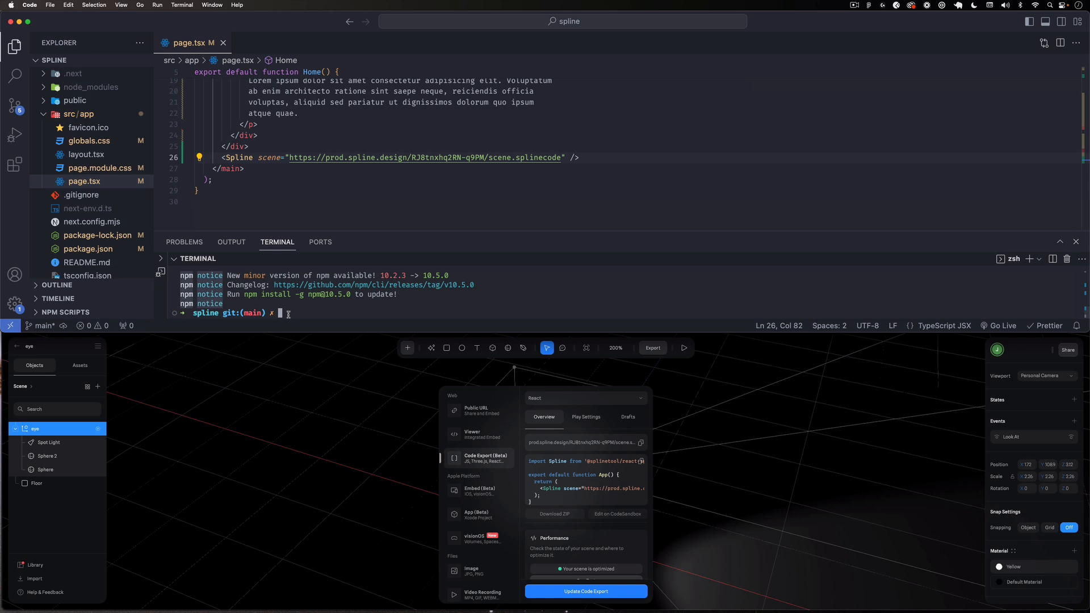
Step: Run npm run dev in the terminal, then switch to the Create Next App tab
type("n")
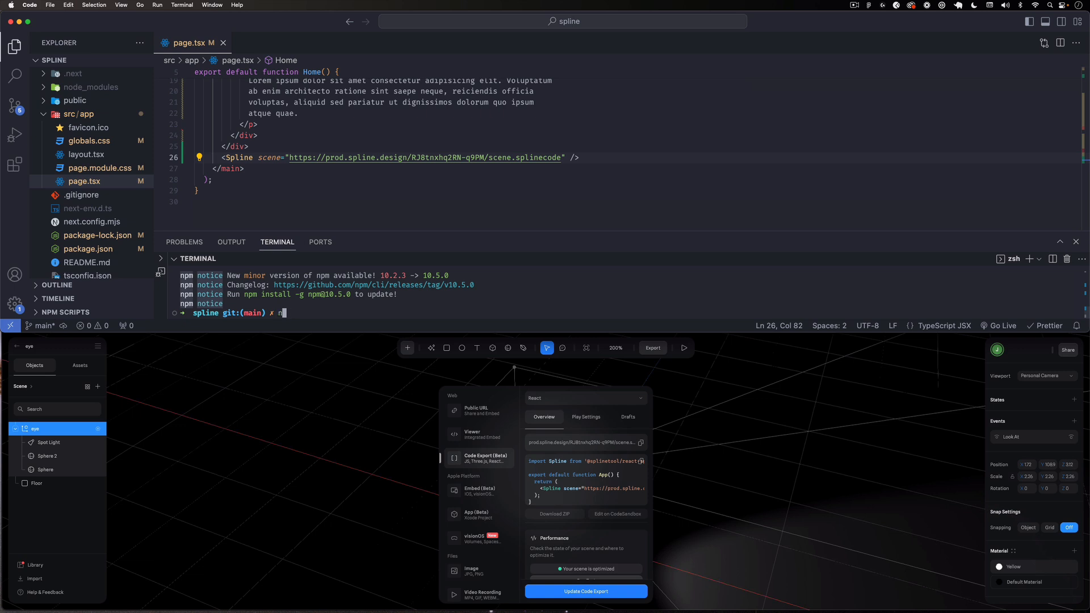
type("pm")
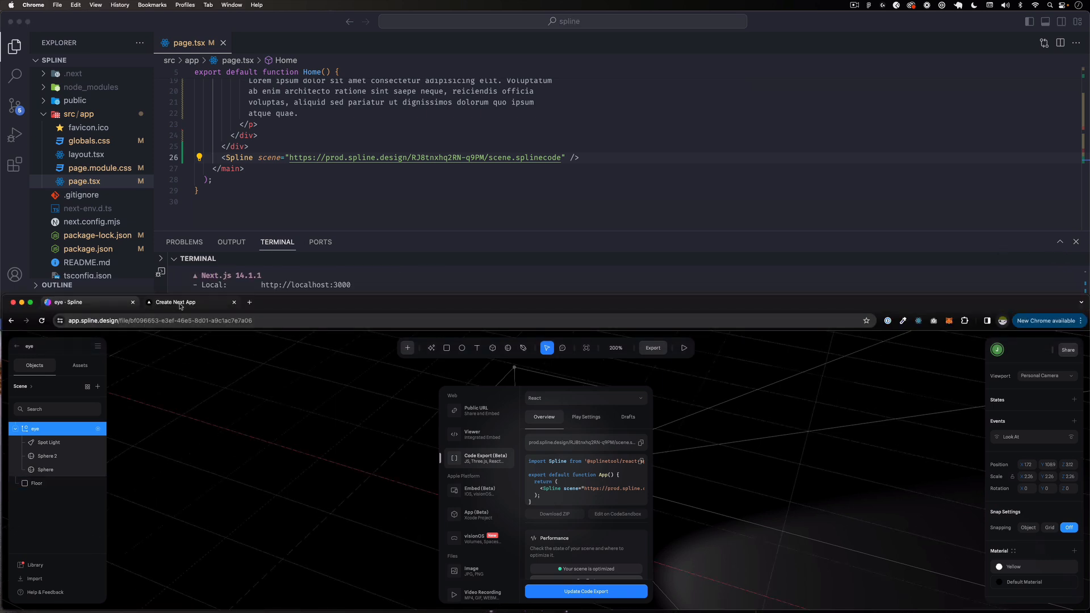
left_click(42, 320)
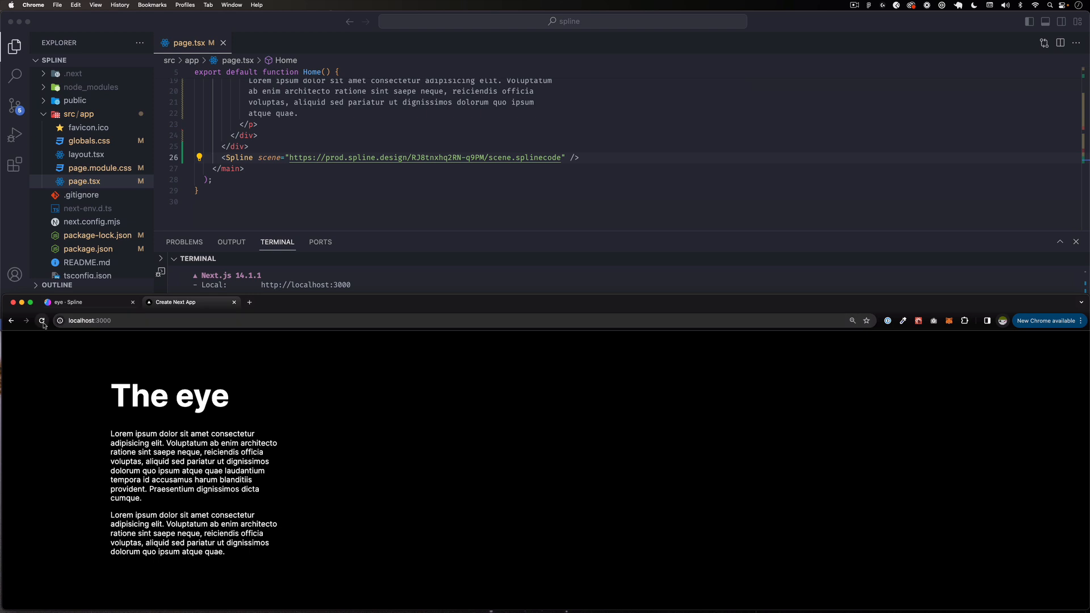
Step: Reload localhost:3000 so the 3D eye appears beside 'The eye' heading
left_click(42, 320)
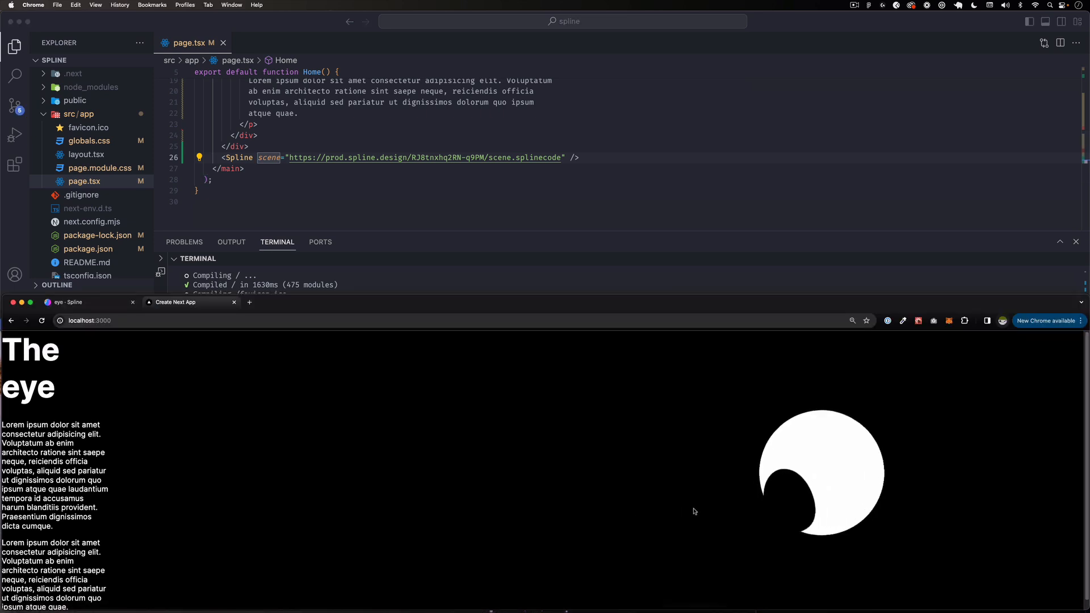
mouse_move(916, 546)
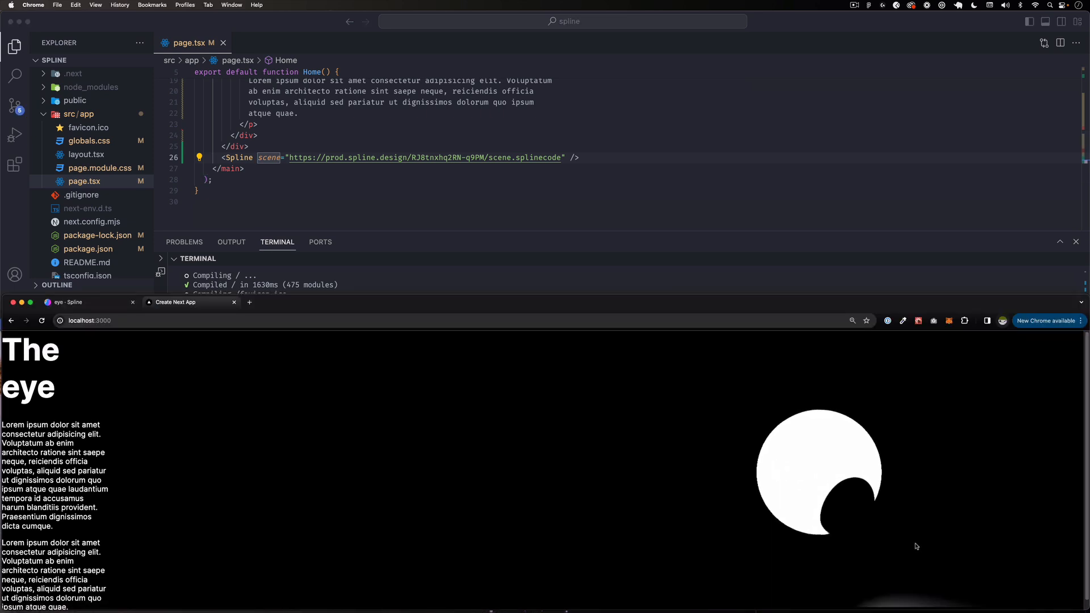
mouse_move(524, 477)
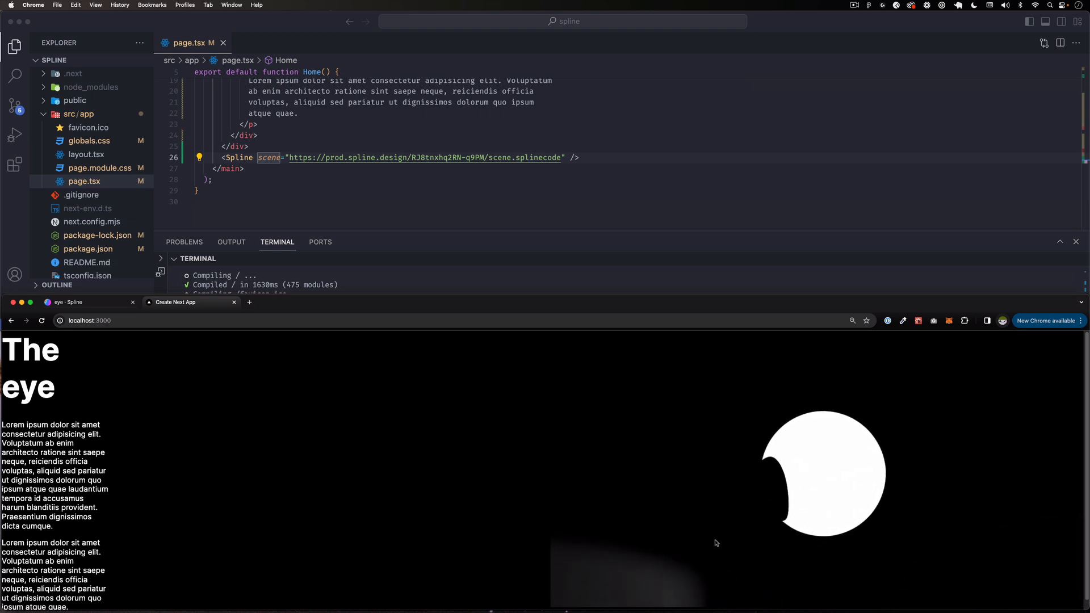
mouse_move(673, 556)
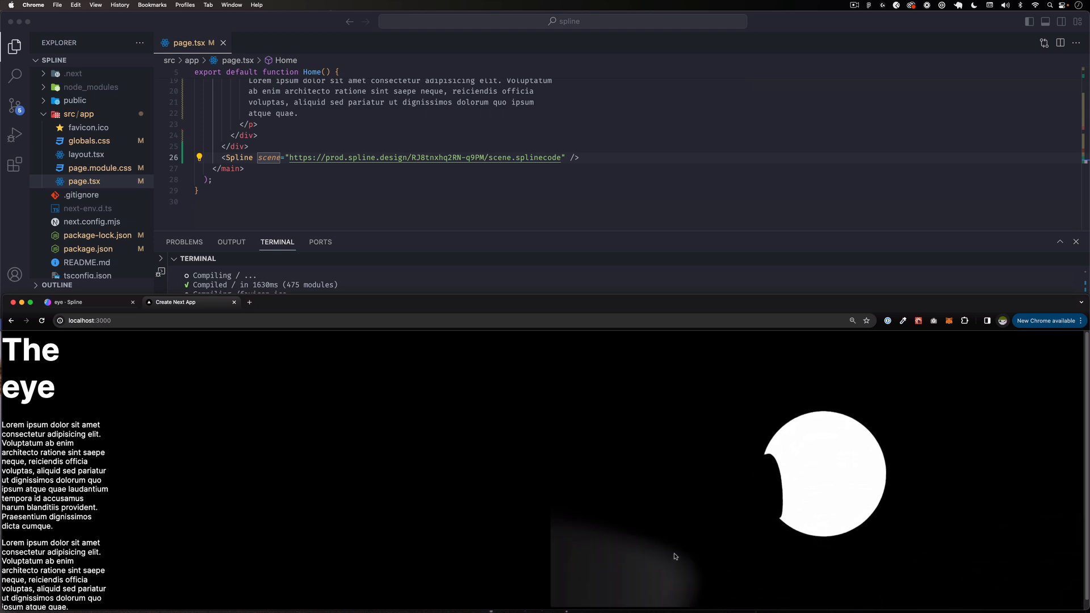
mouse_move(628, 526)
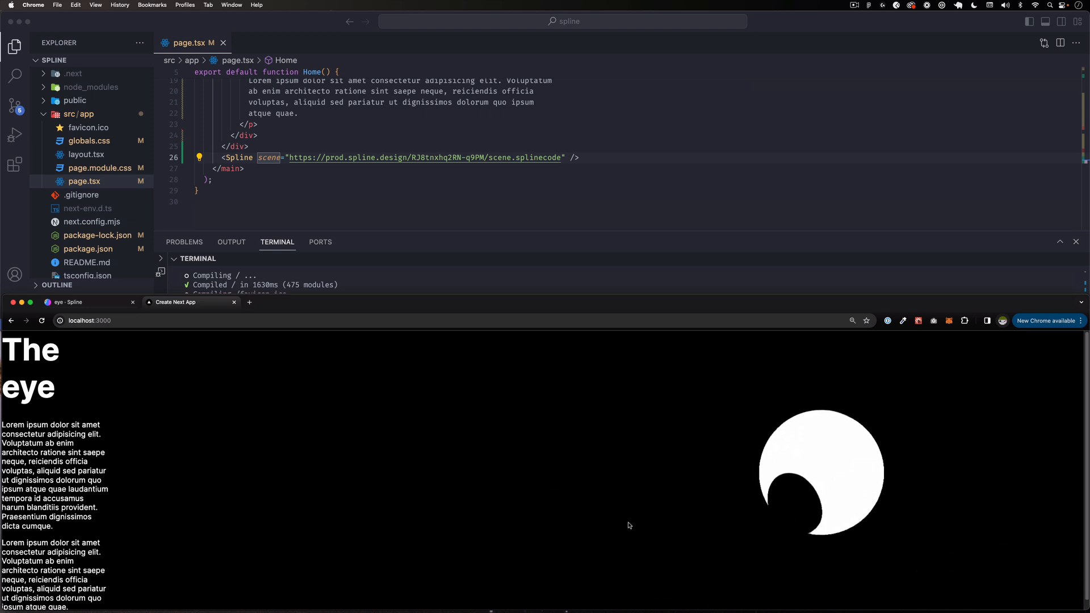
mouse_move(594, 308)
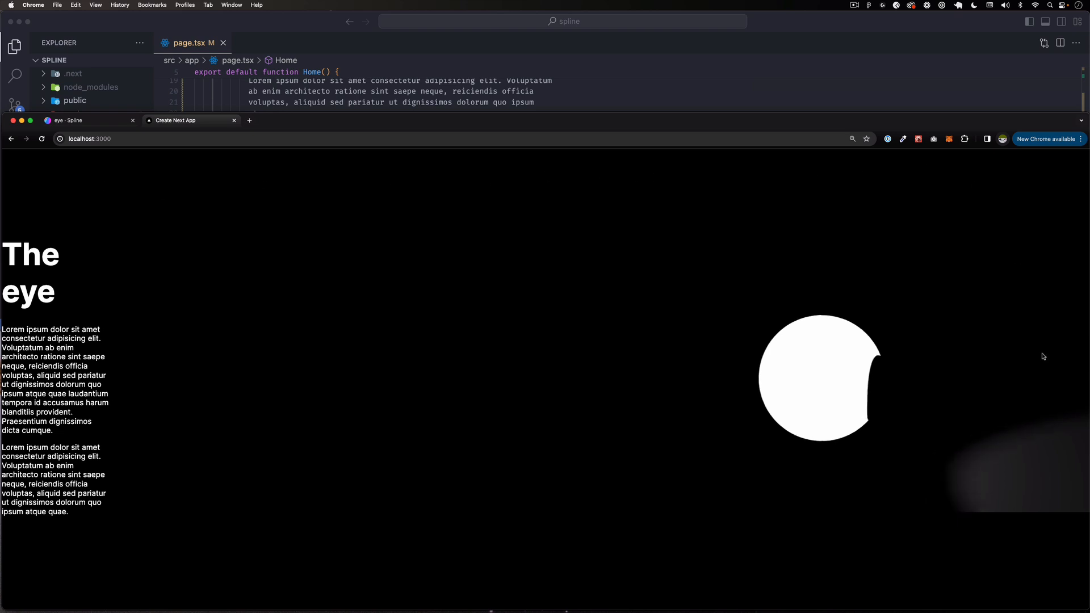
mouse_move(675, 415)
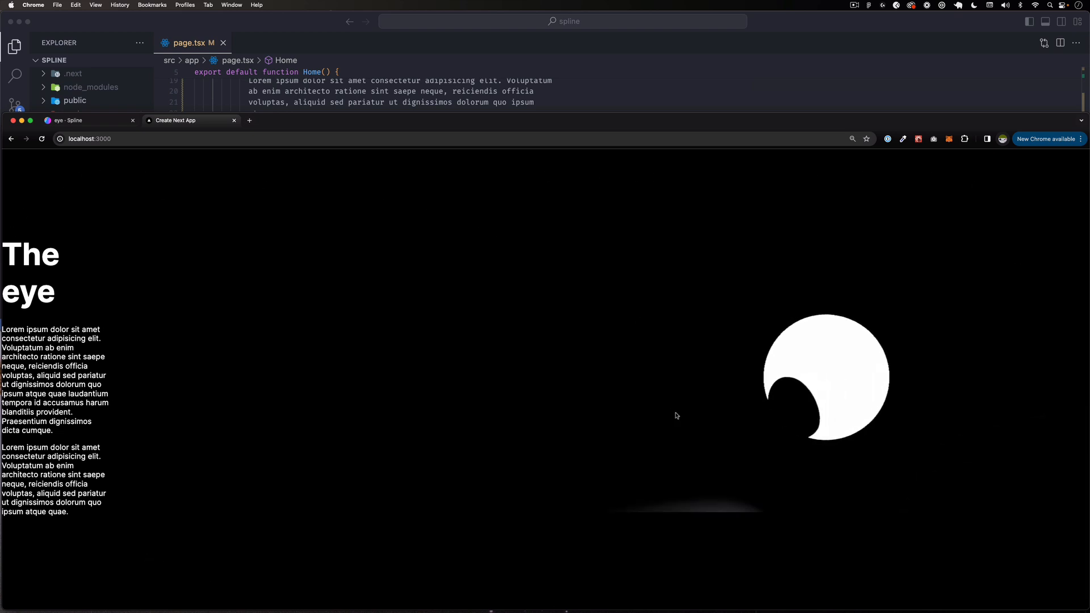
mouse_move(770, 241)
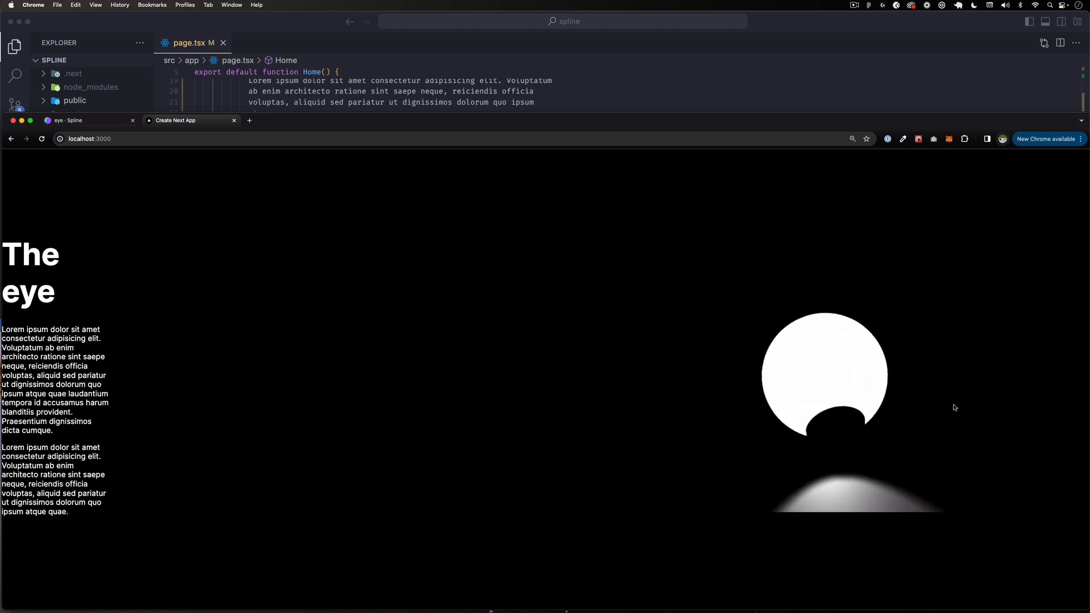
mouse_move(704, 446)
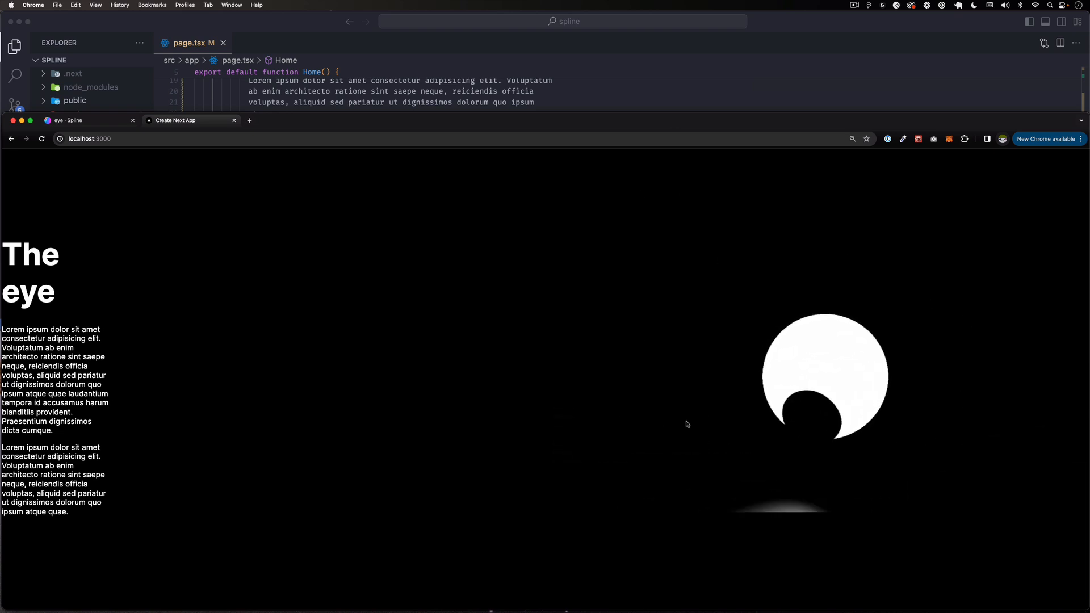
mouse_move(584, 134)
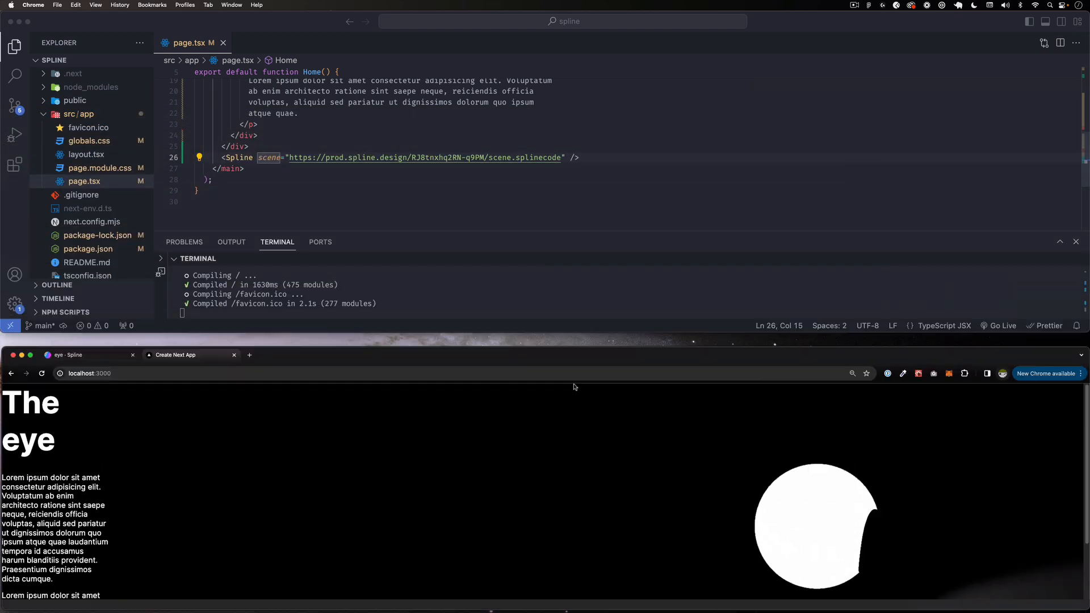
Step: Open page.module.css, dismiss the MDN link prompt, and inspect the .eye rule
left_click(291, 216)
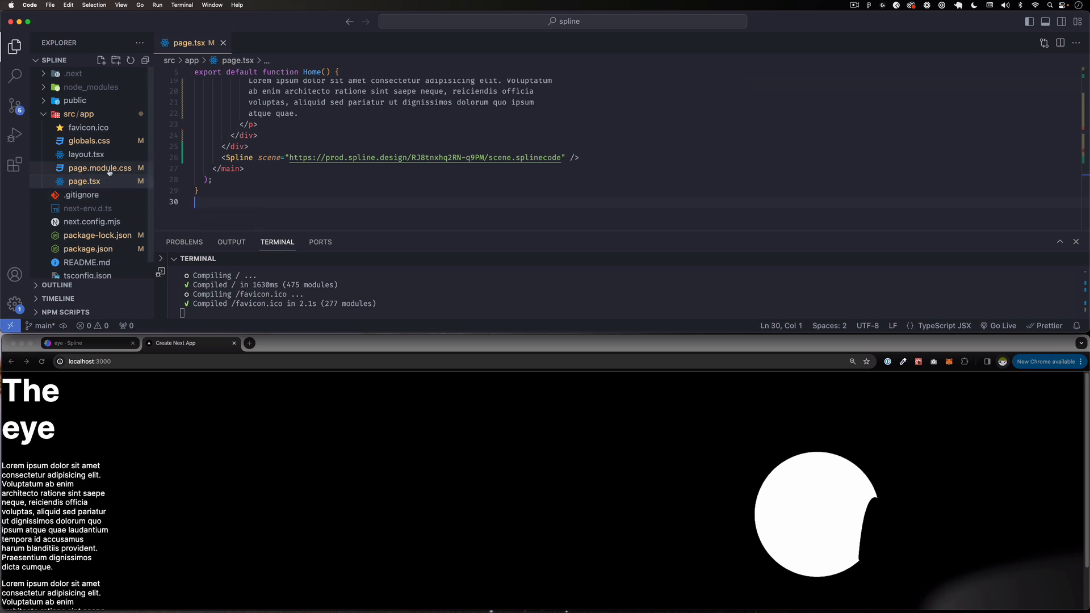
left_click(99, 168)
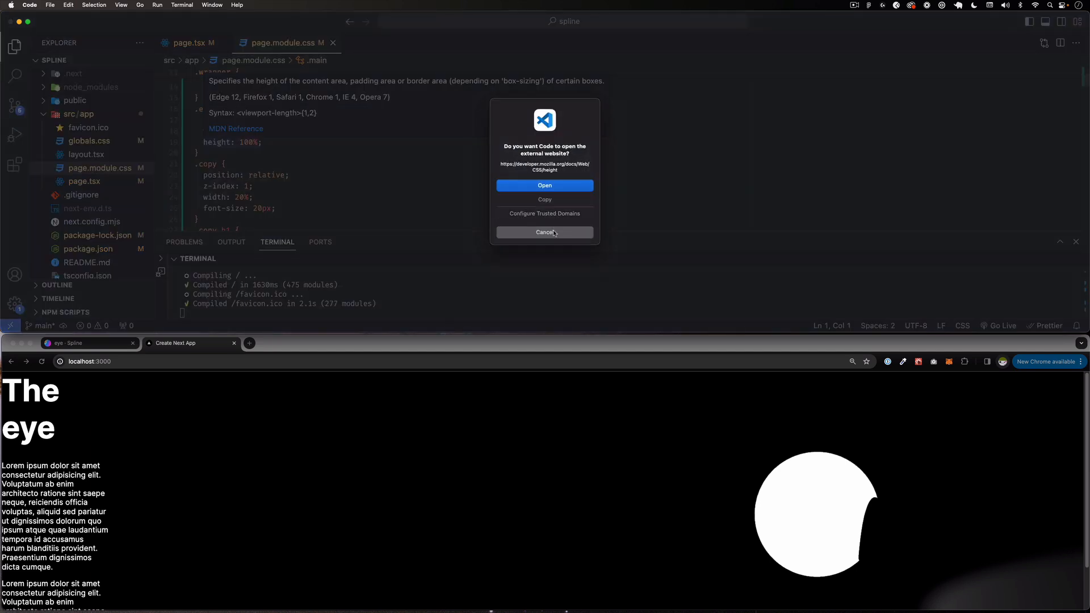
left_click(544, 232)
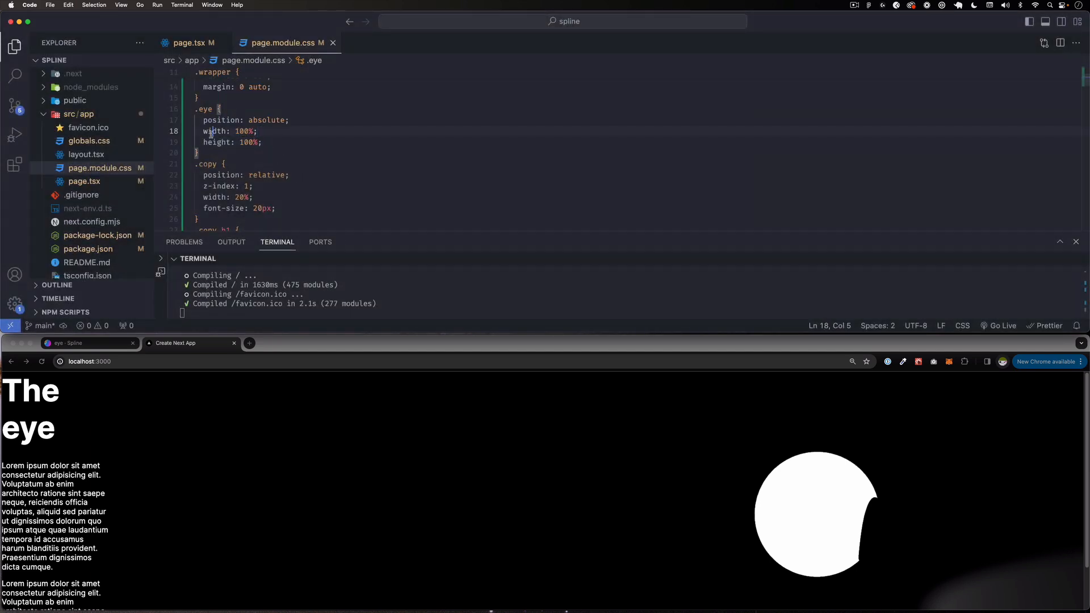
left_click(262, 142)
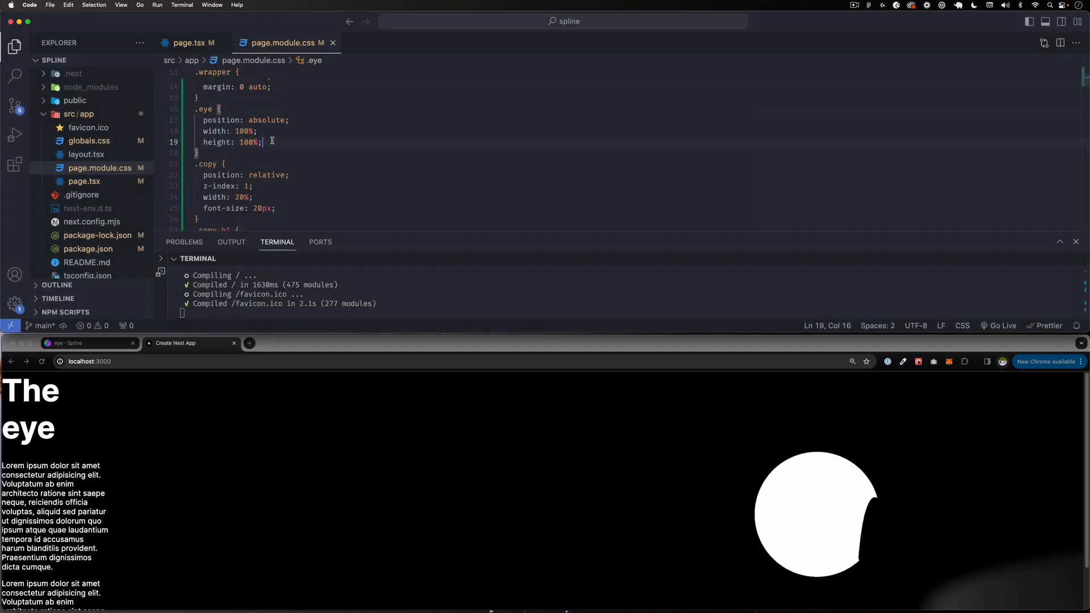
mouse_move(437, 456)
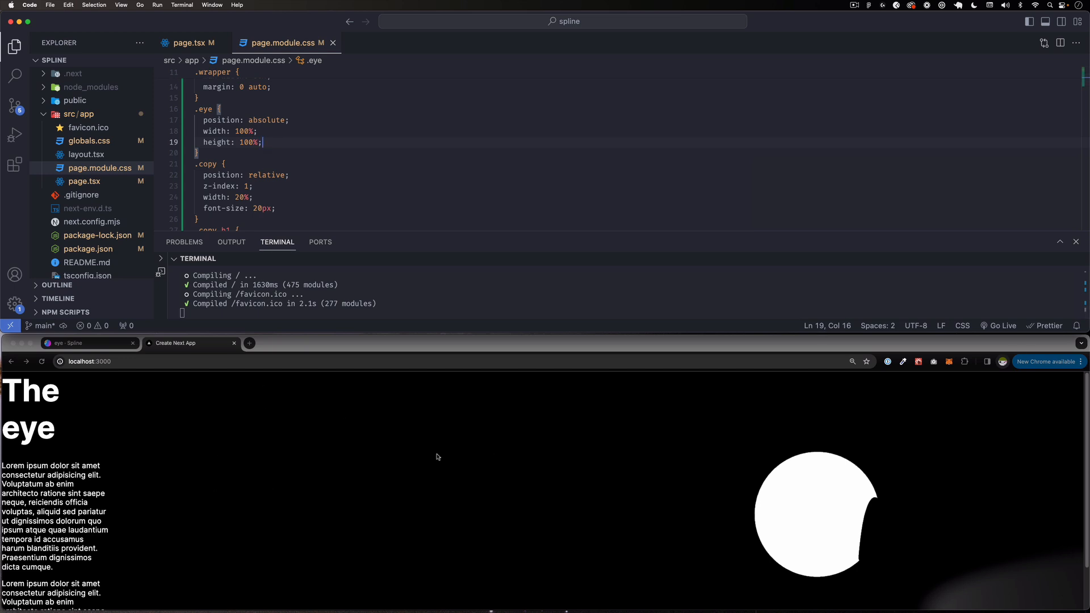
mouse_move(278, 157)
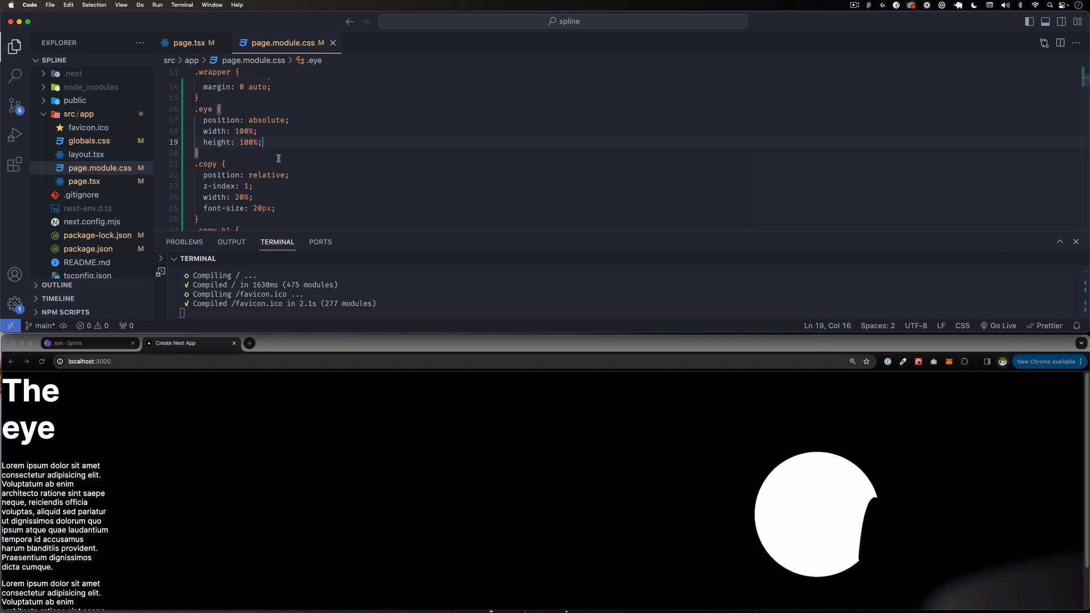
mouse_move(409, 390)
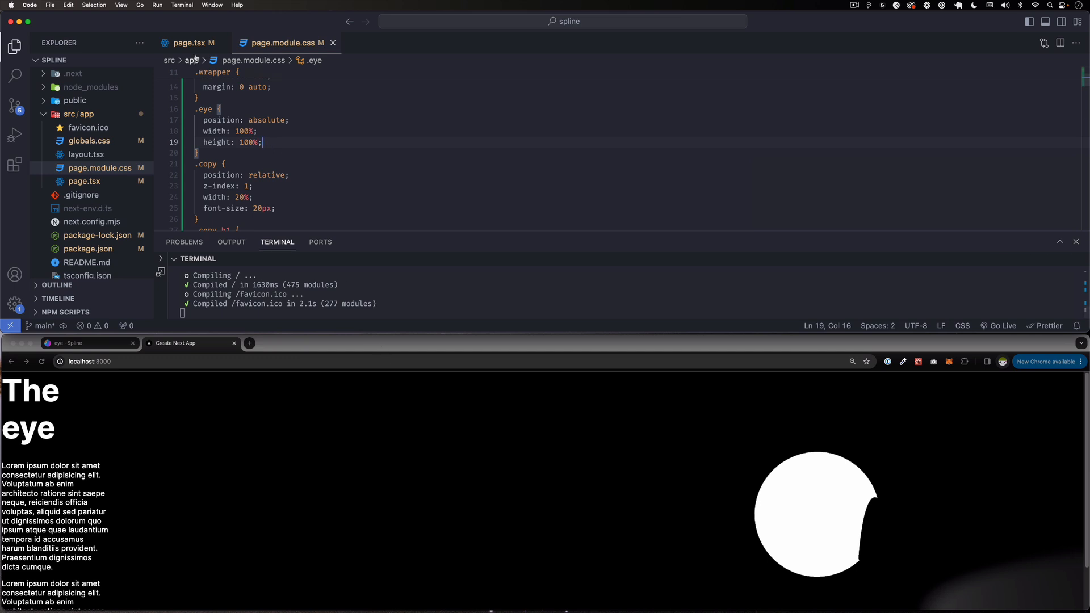
Step: Wrap the Spline component in <div className={styles.eye}> in page.tsx
left_click(188, 42)
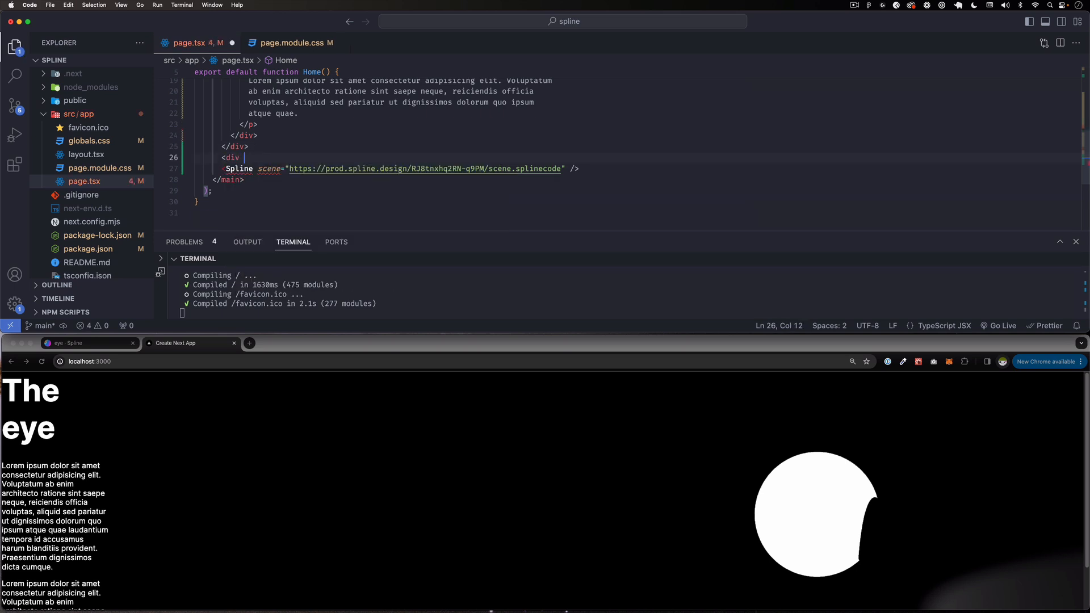
type("className=\"")
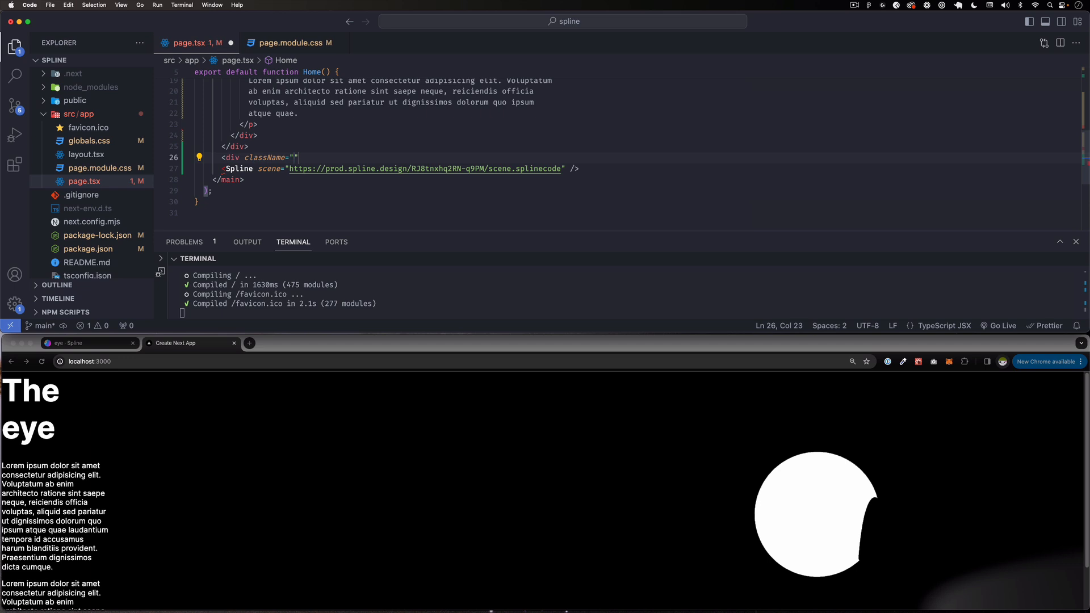
type("styles.}")
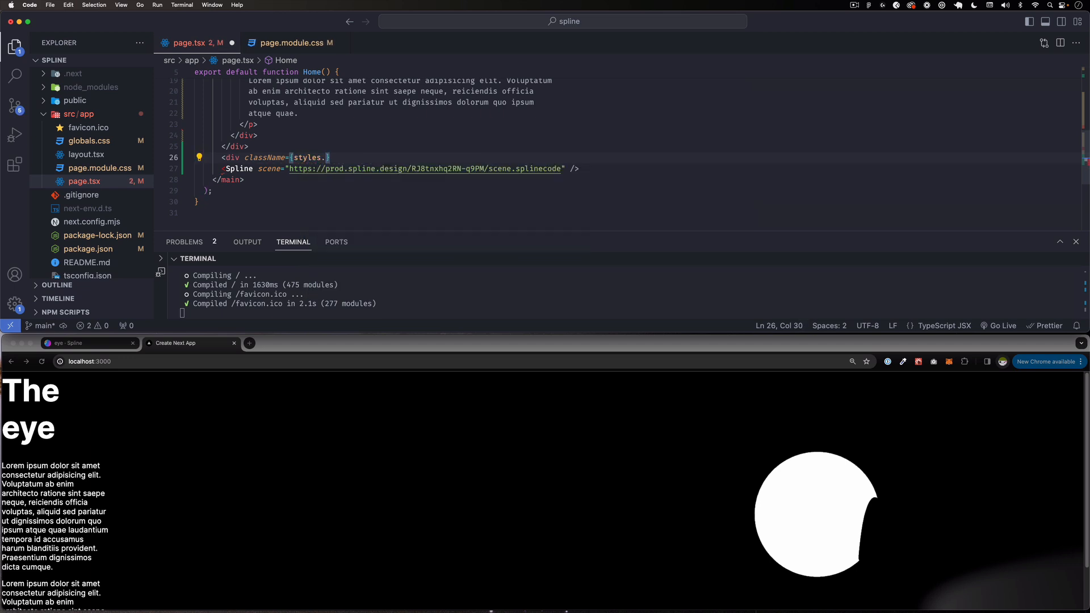
type("eye")
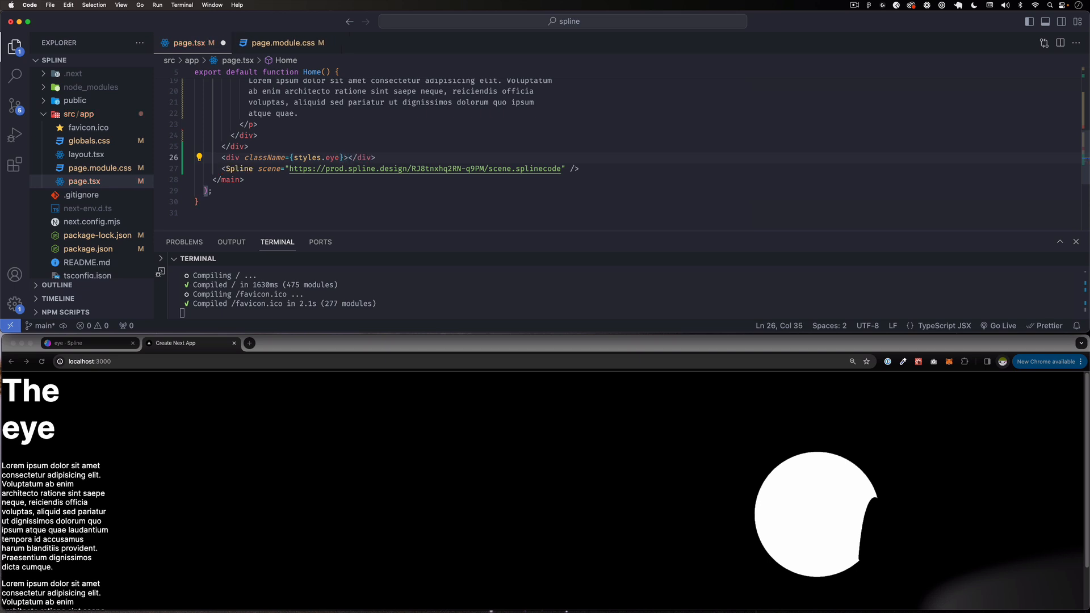
double_click(360, 157)
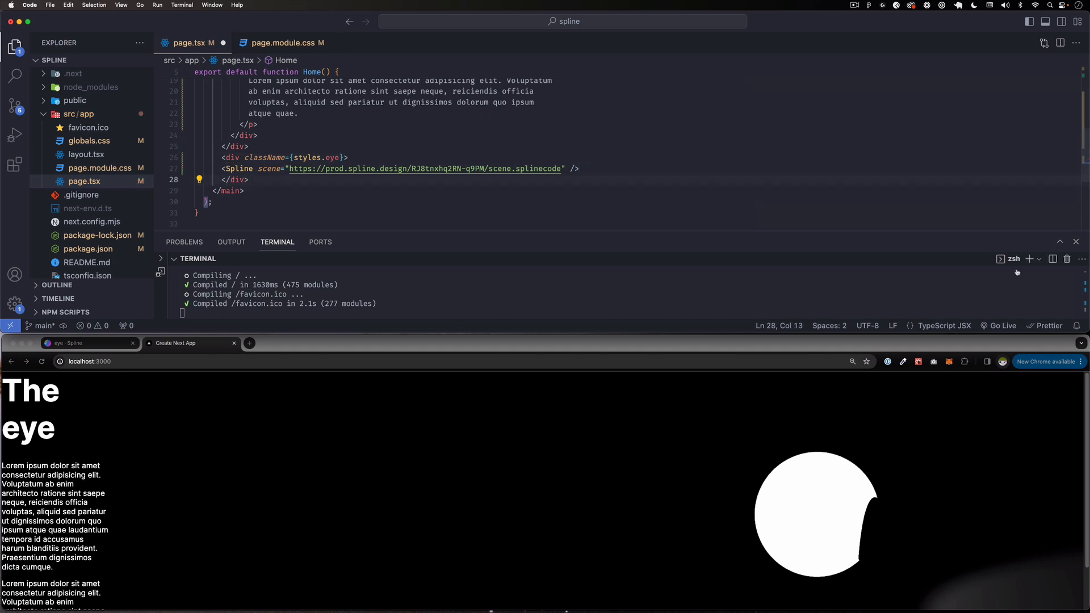
left_click(221, 168)
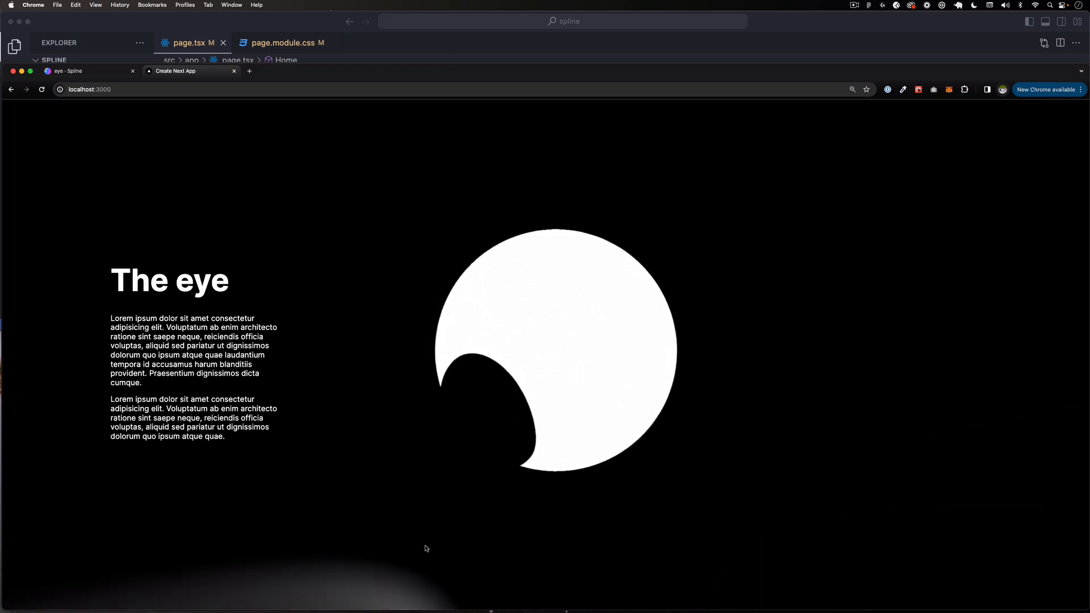
mouse_move(668, 176)
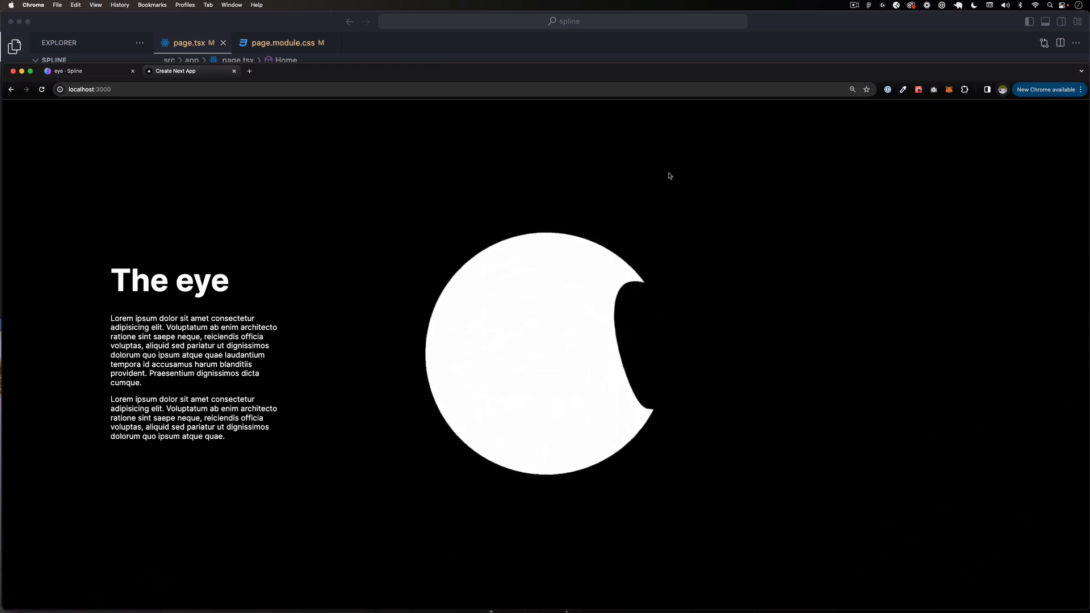
mouse_move(101, 440)
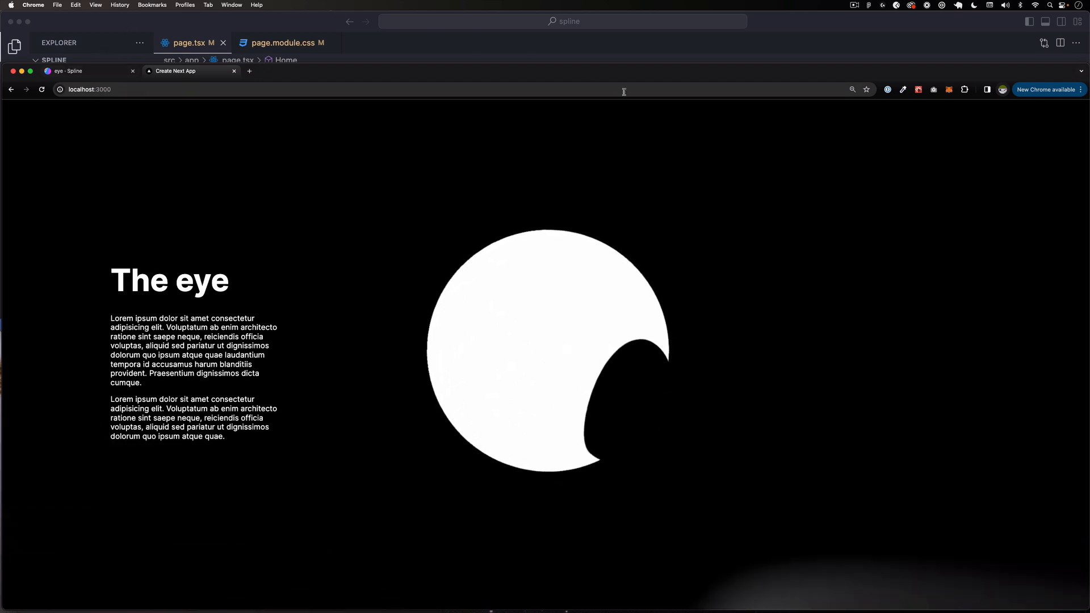
mouse_move(347, 427)
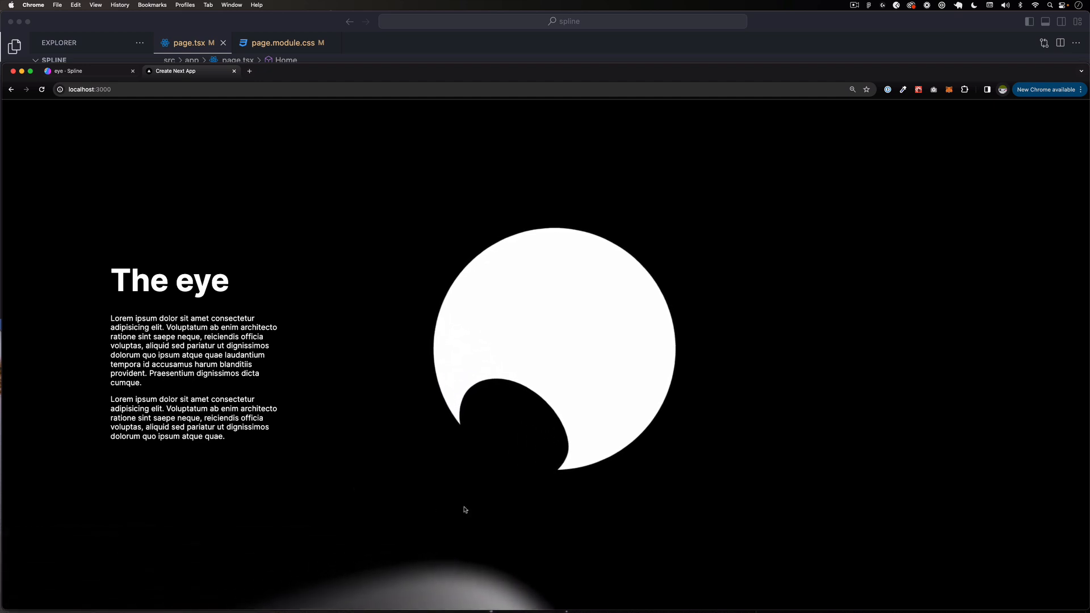
mouse_move(756, 388)
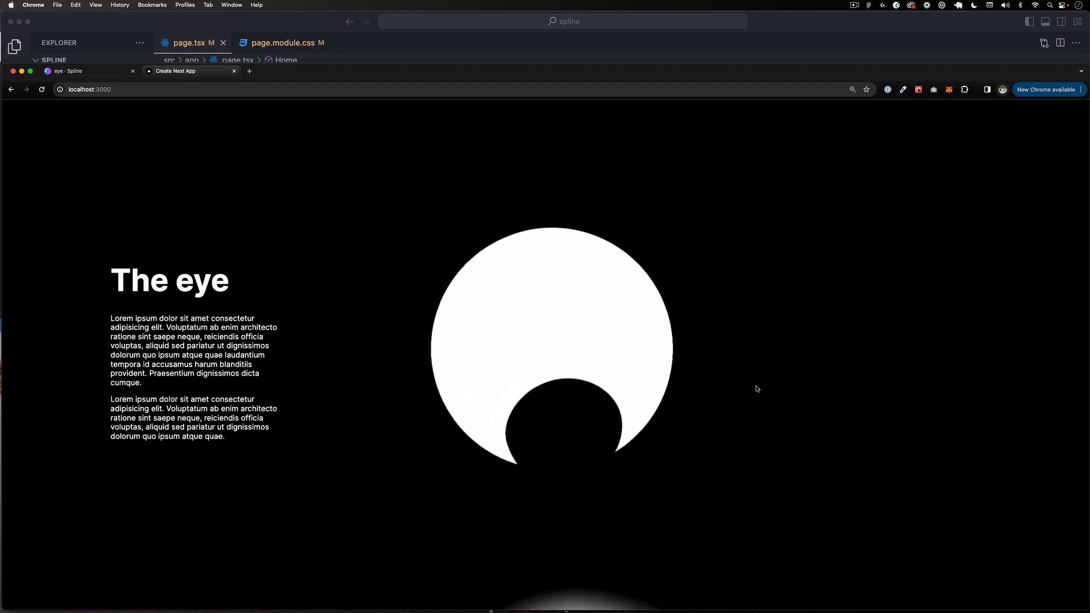
mouse_move(256, 514)
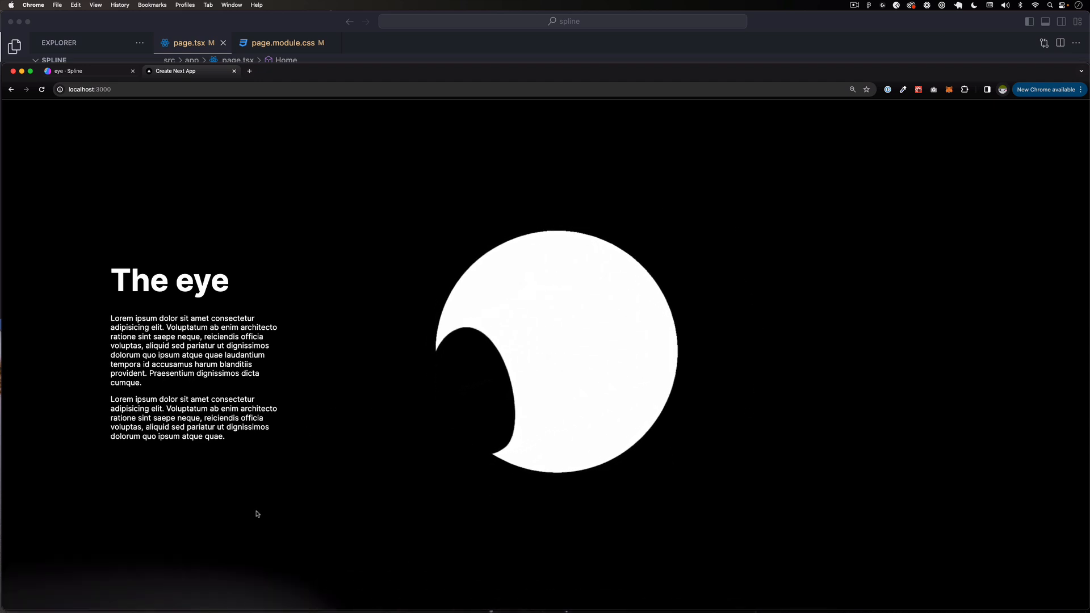
mouse_move(363, 367)
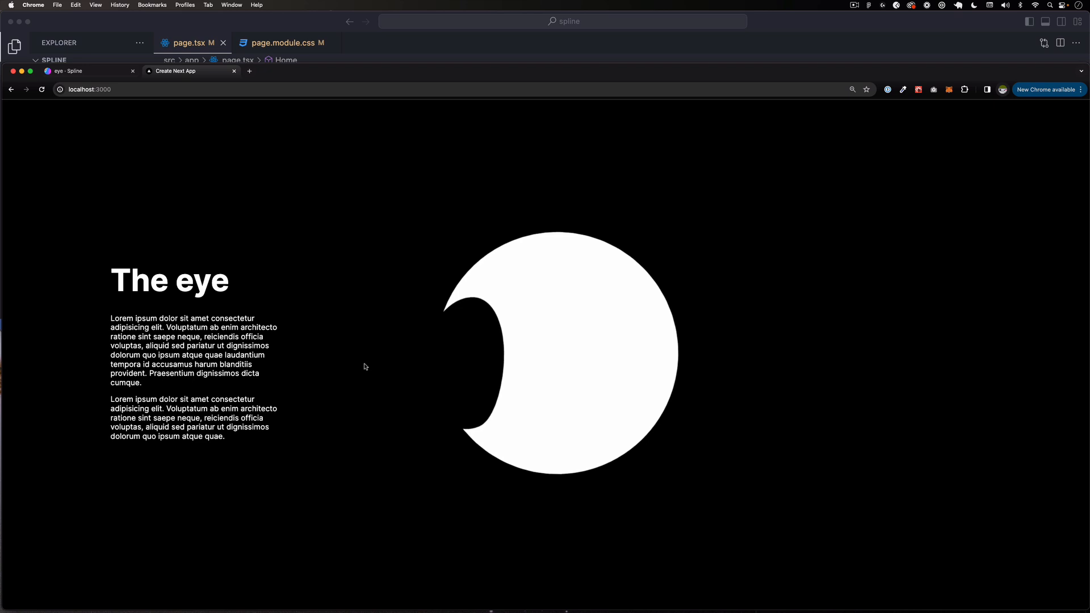
mouse_move(437, 465)
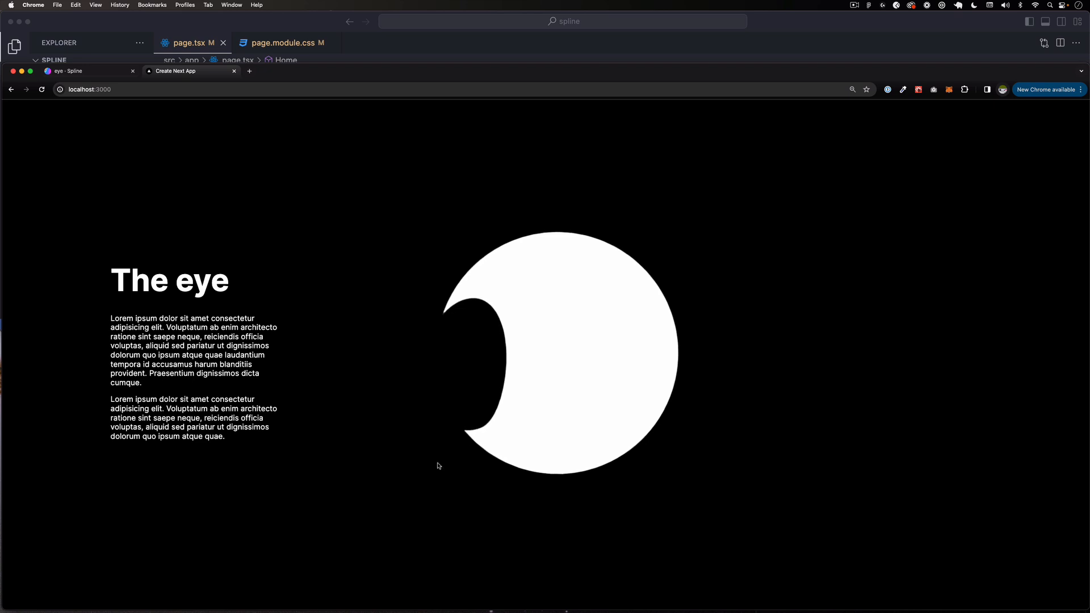
mouse_move(743, 577)
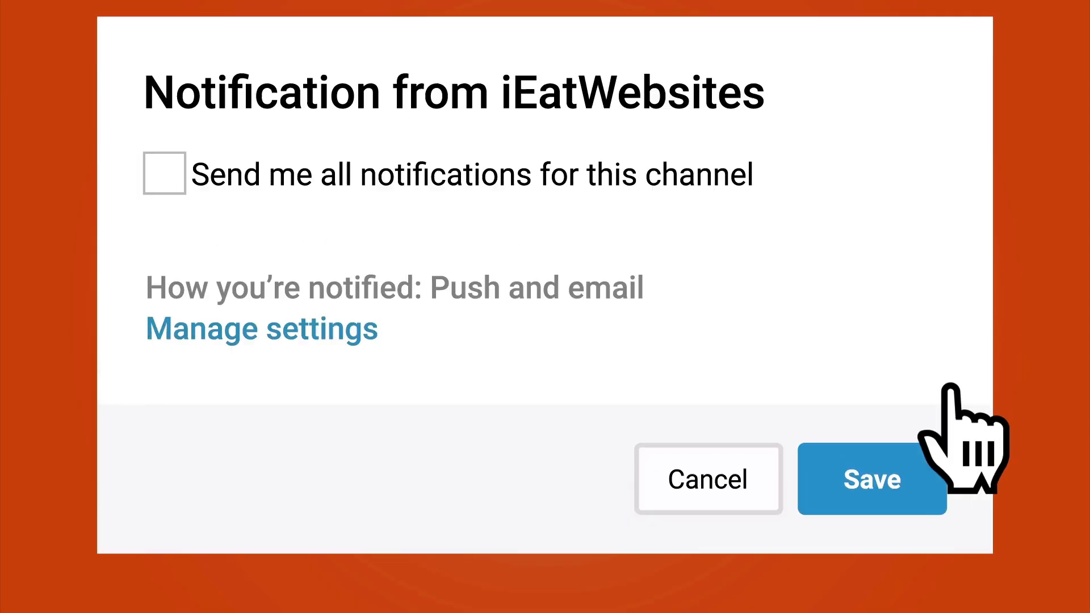
left_click(164, 173)
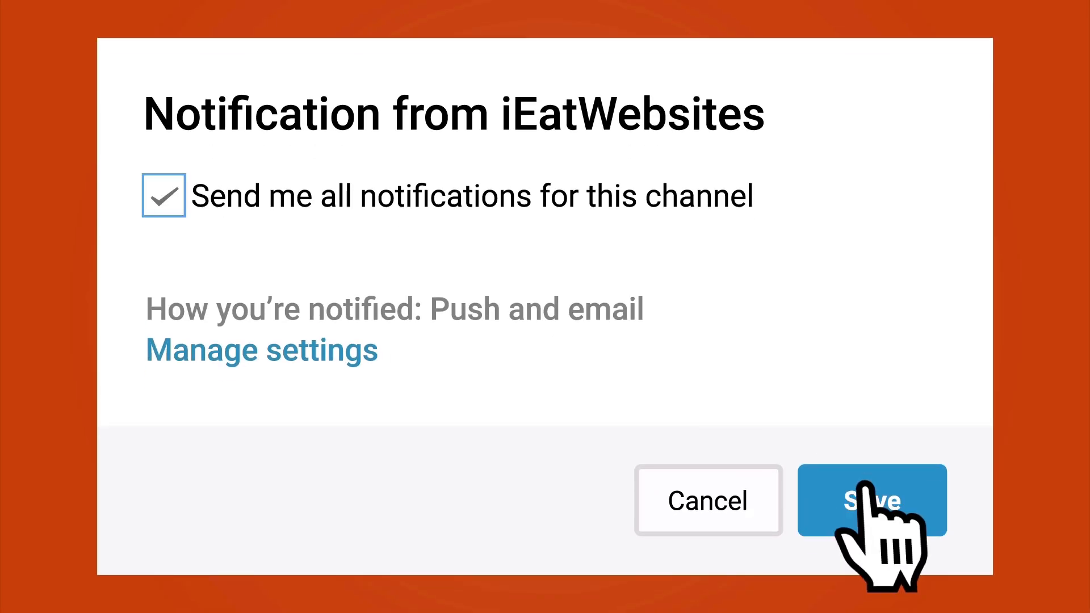